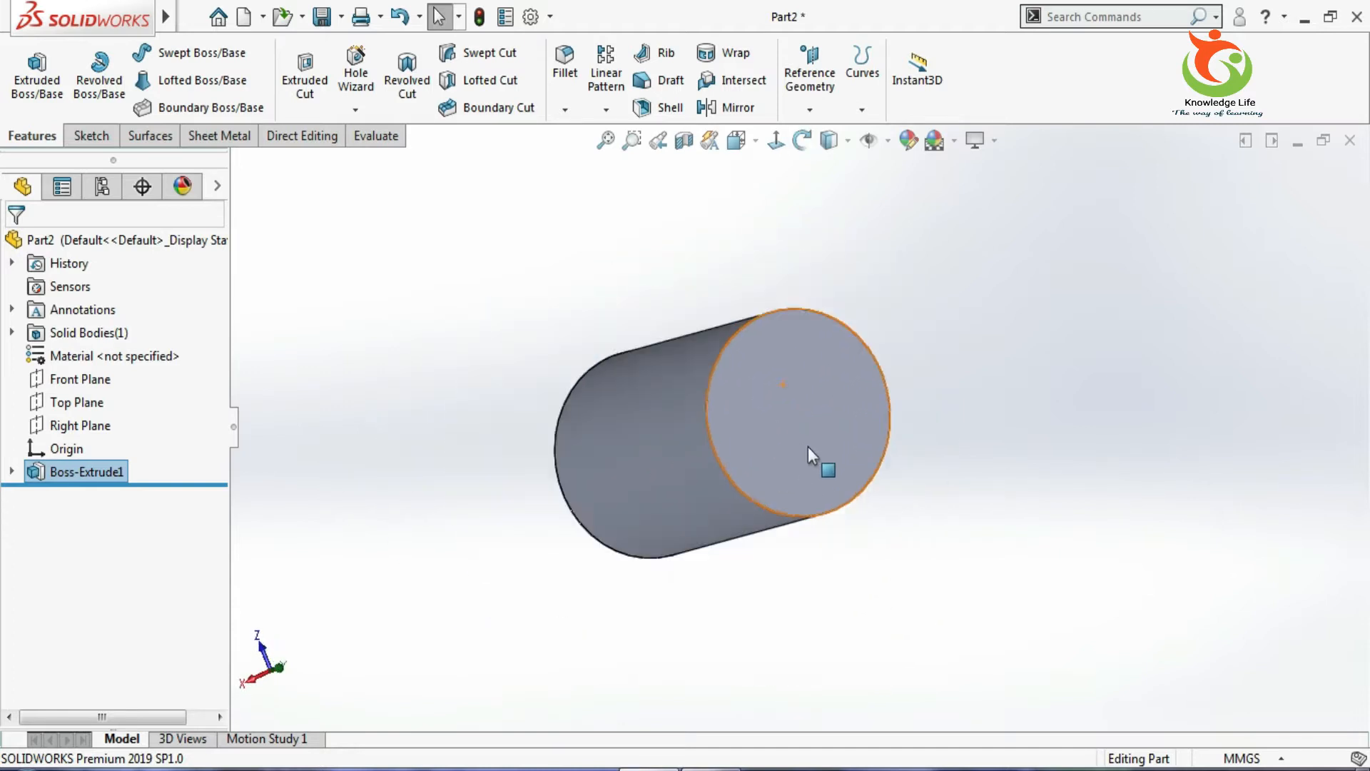
Sketch a horizontal centerline through the centre of the cylinder's flat end face.
drag(786, 454, 760, 402)
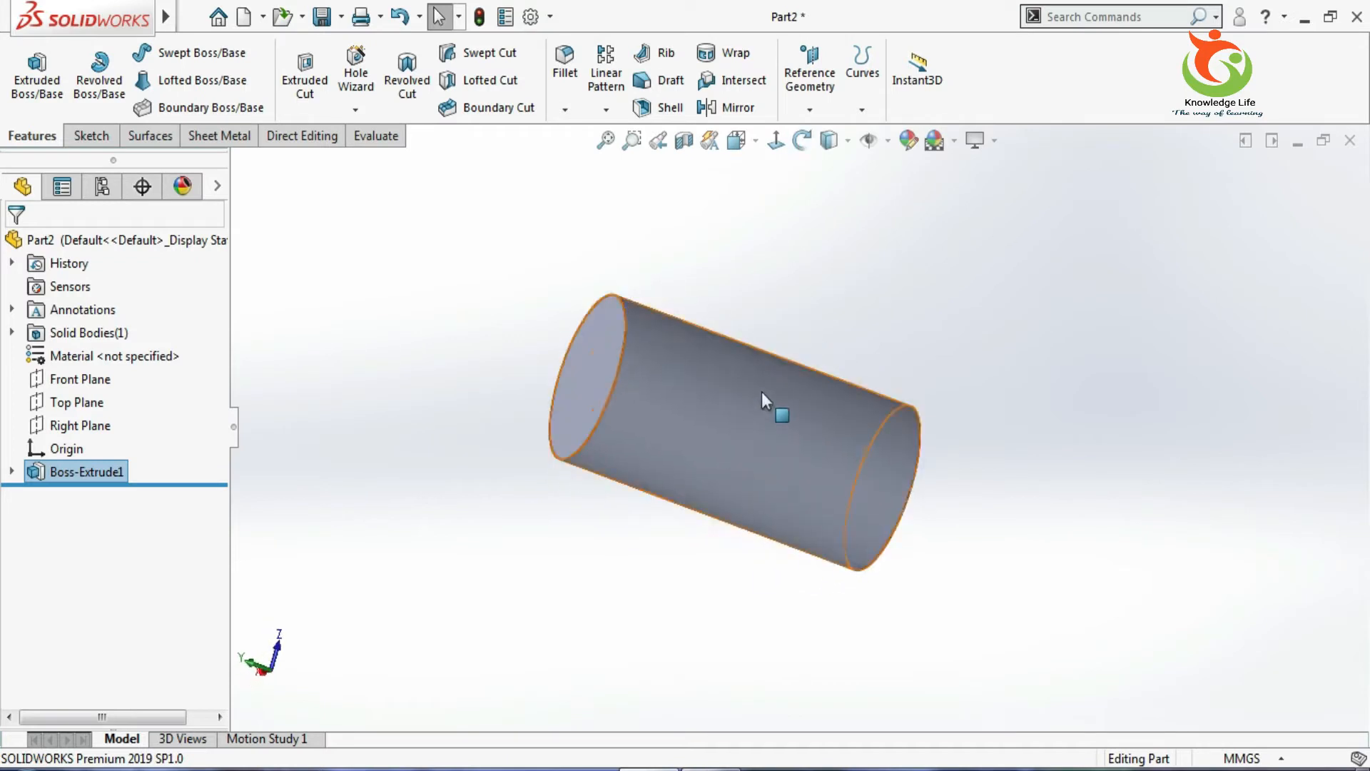
drag(760, 400, 795, 437)
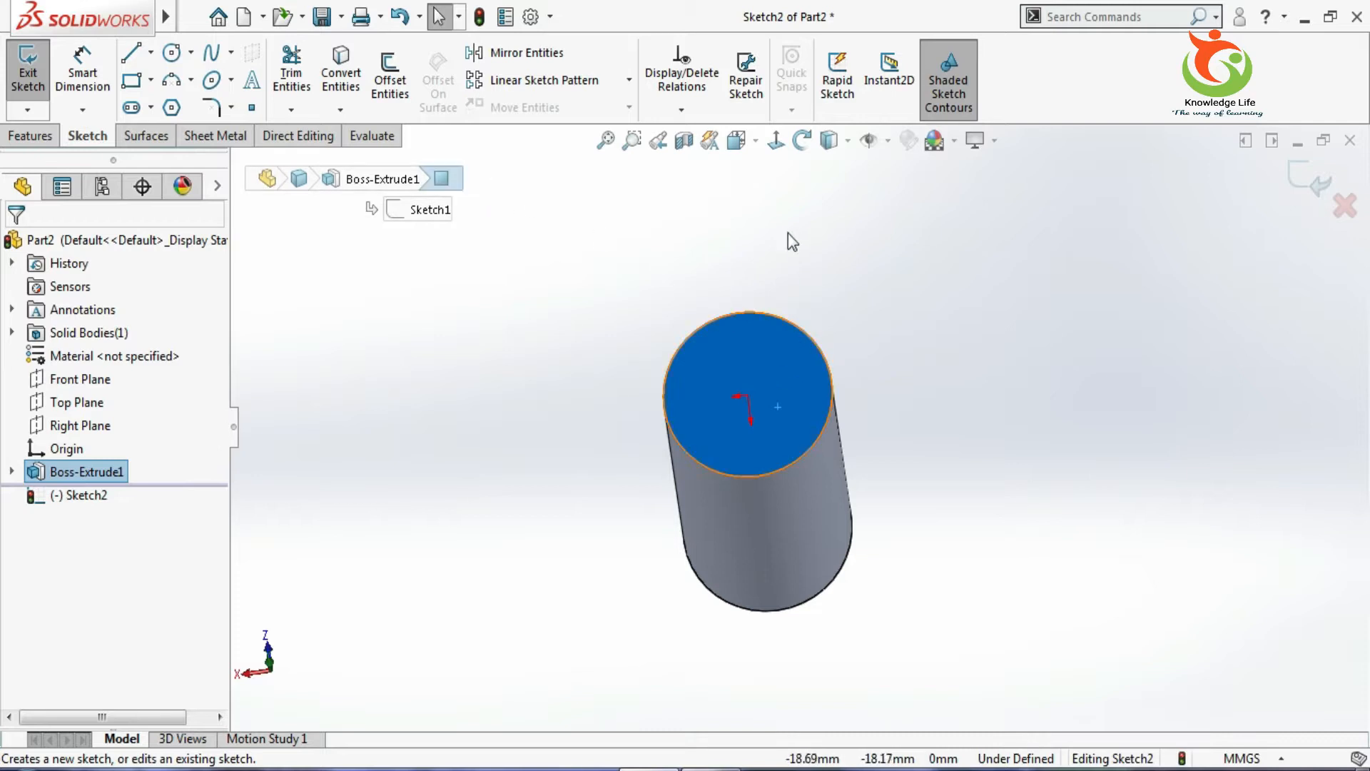
mouse_move(772, 141)
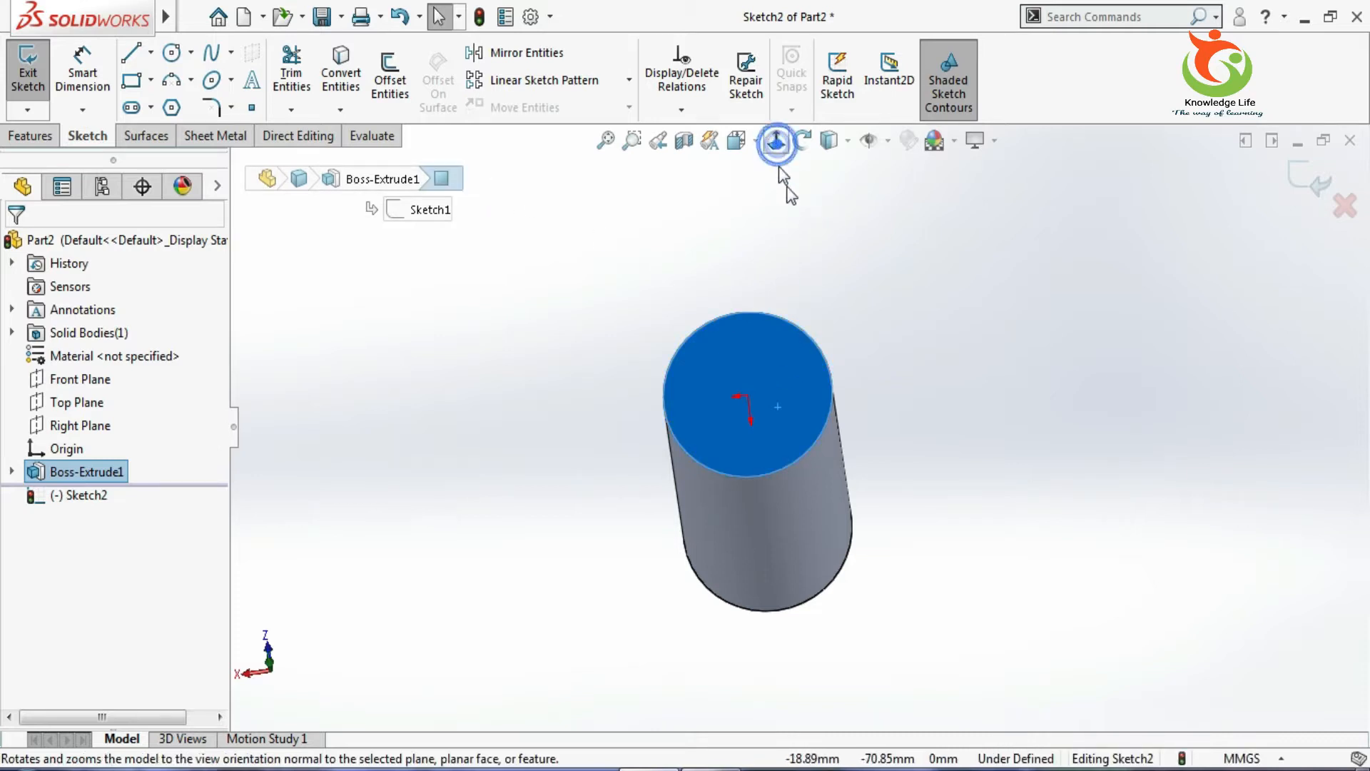
click(771, 140)
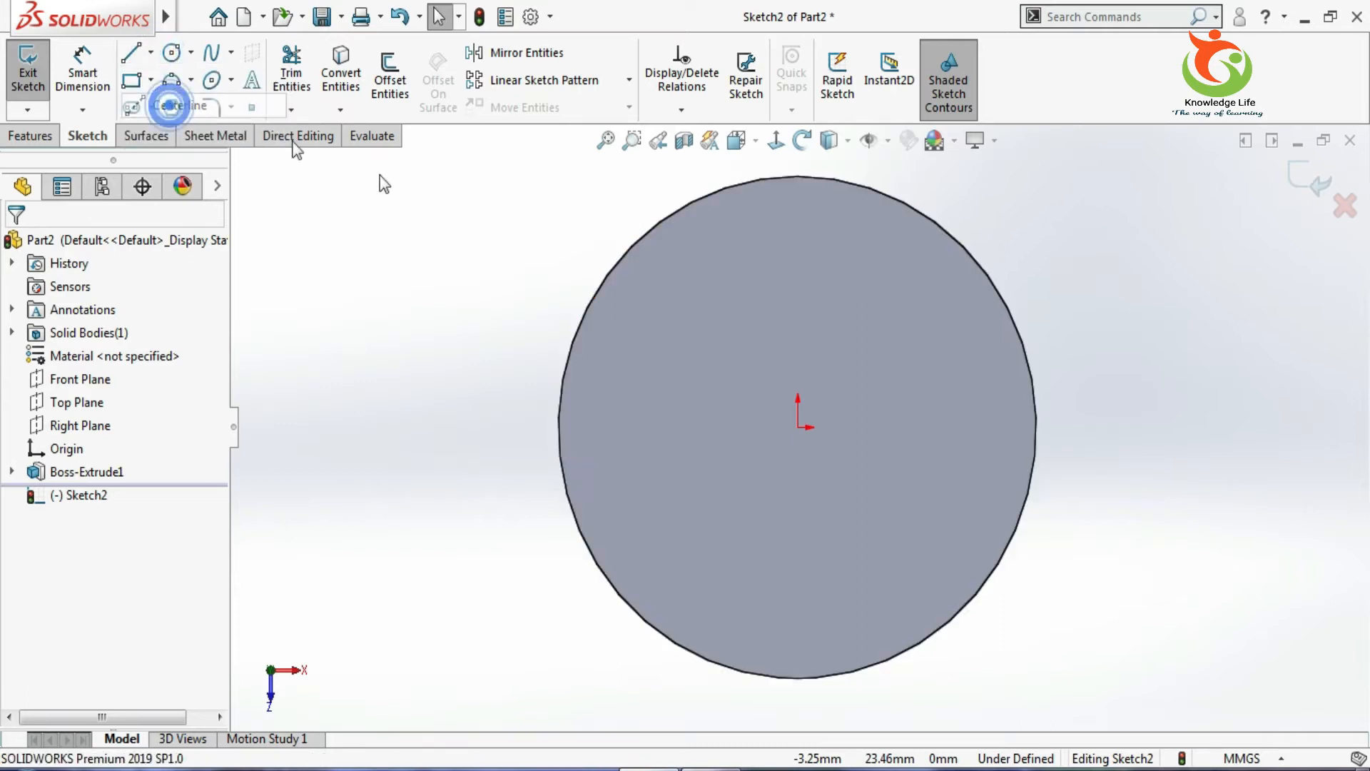
drag(649, 425, 914, 400)
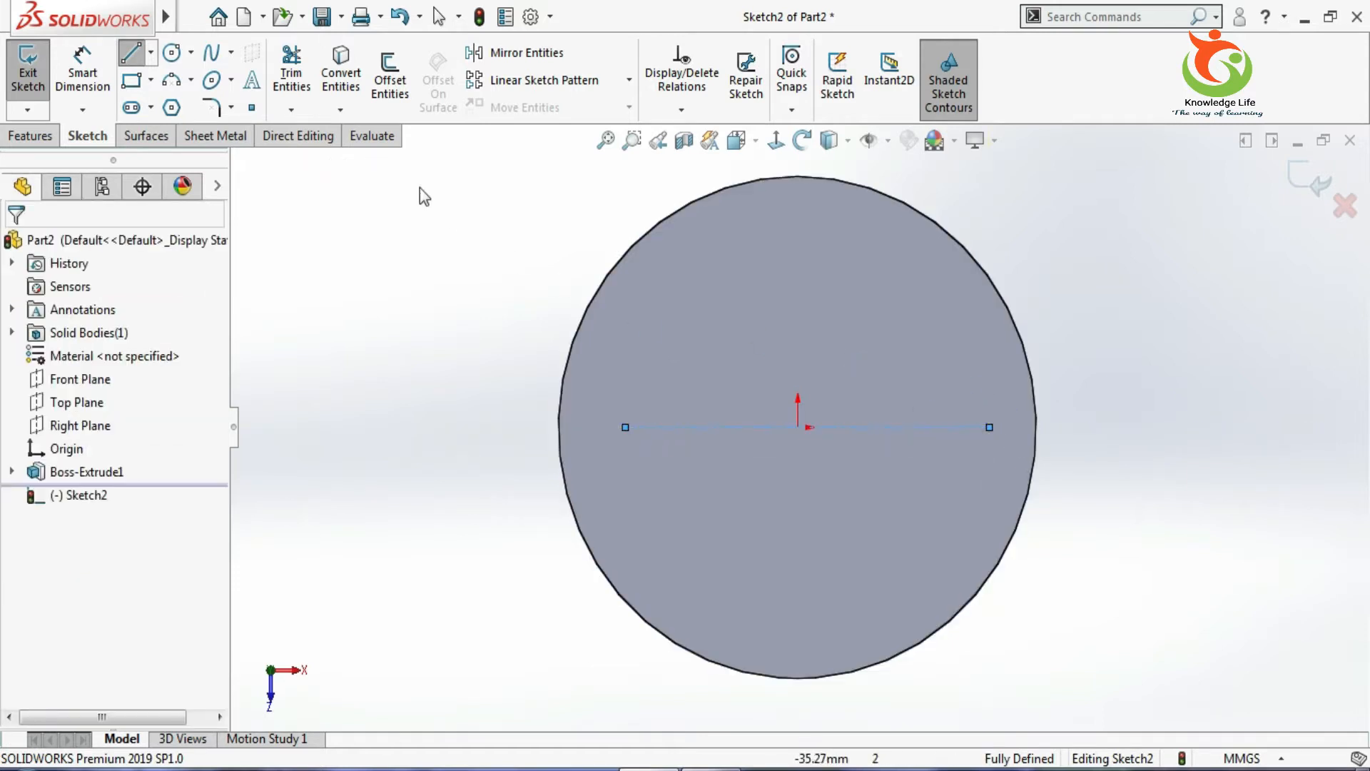
click(246, 83)
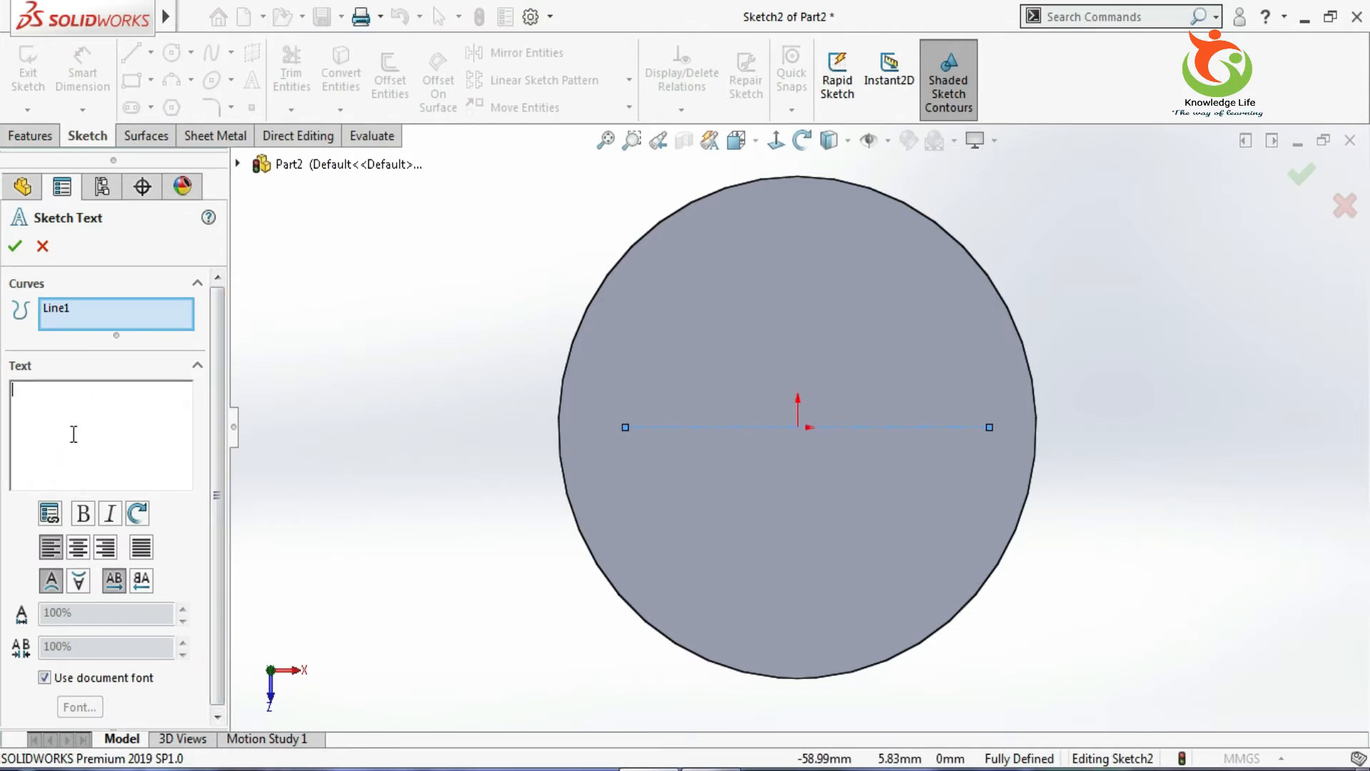
Add the text 'Knowlege life' centre-aligned along the centerline.
text(Knowlege life)
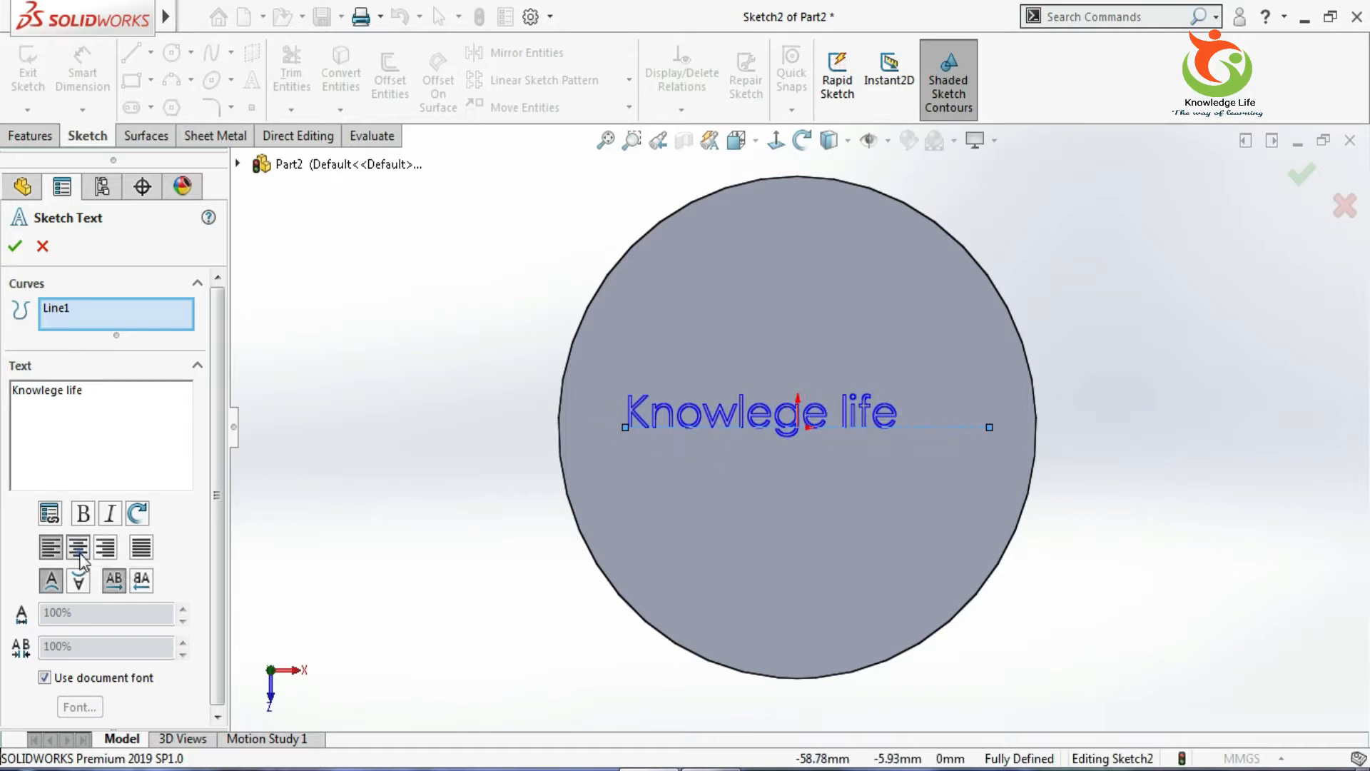
click(78, 546)
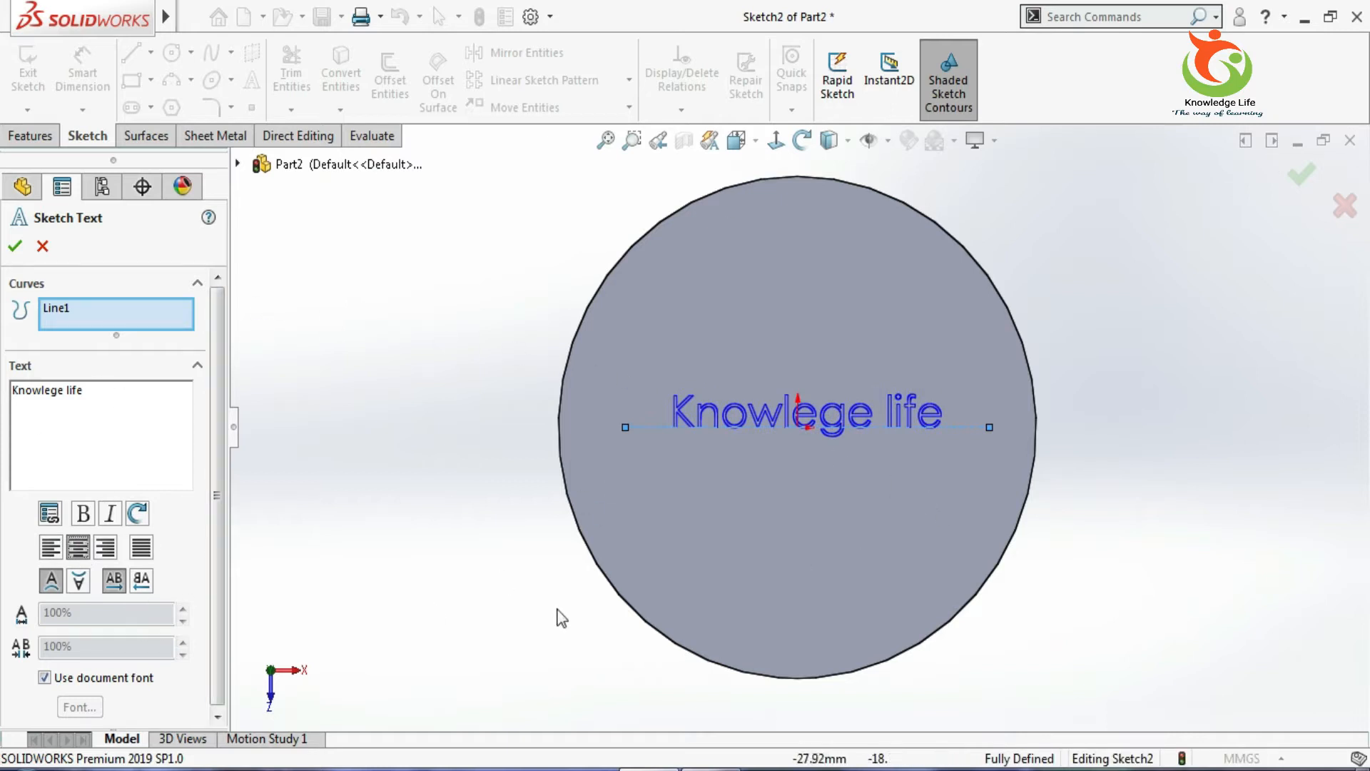
mouse_move(223, 541)
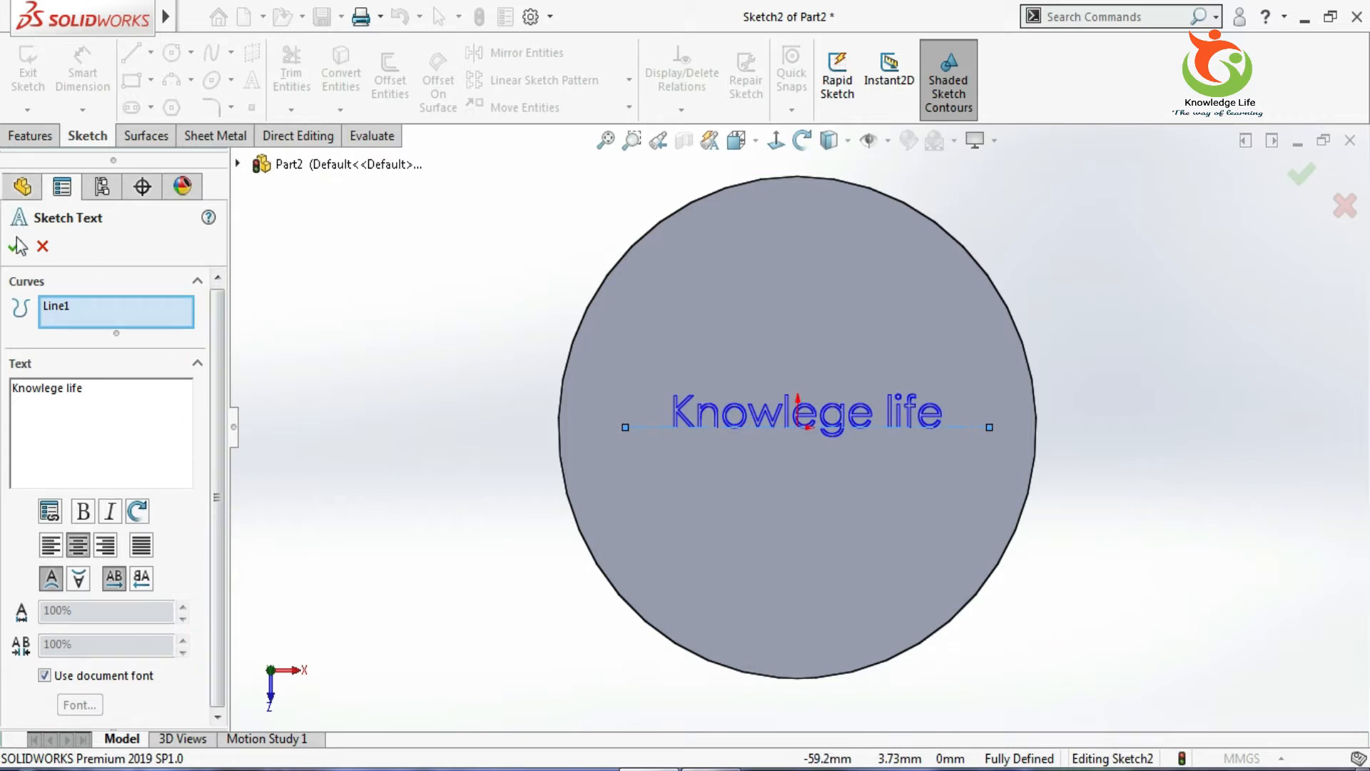
click(17, 246)
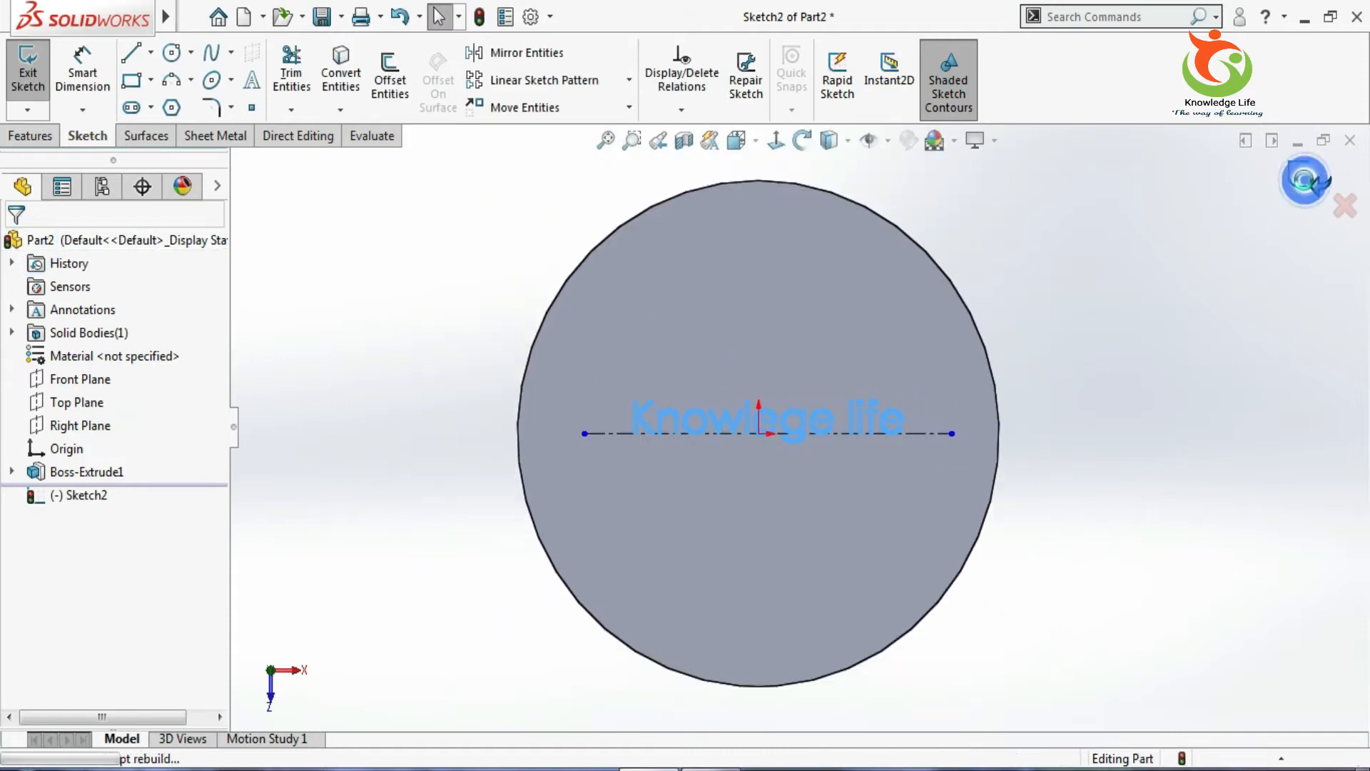
Exit the text sketch and start a Wrap feature using it.
click(27, 68)
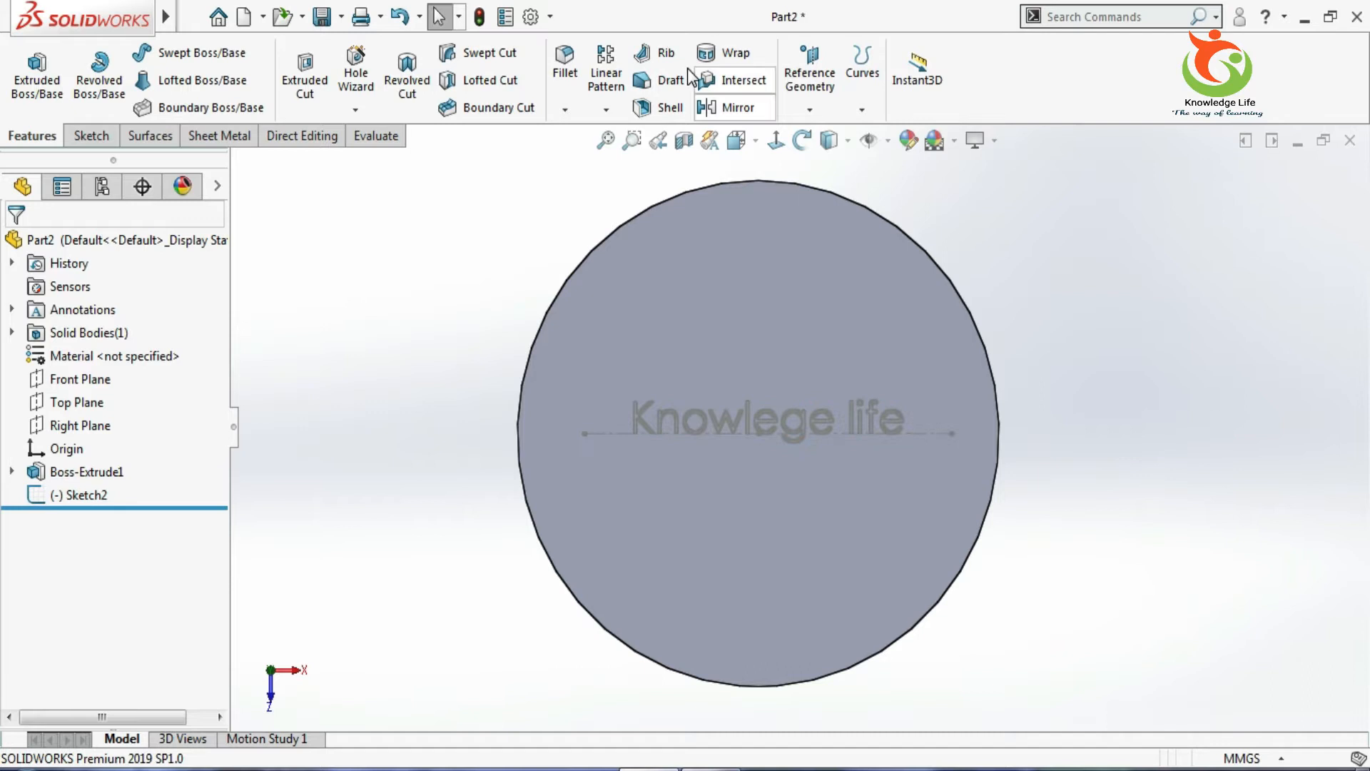
click(711, 54)
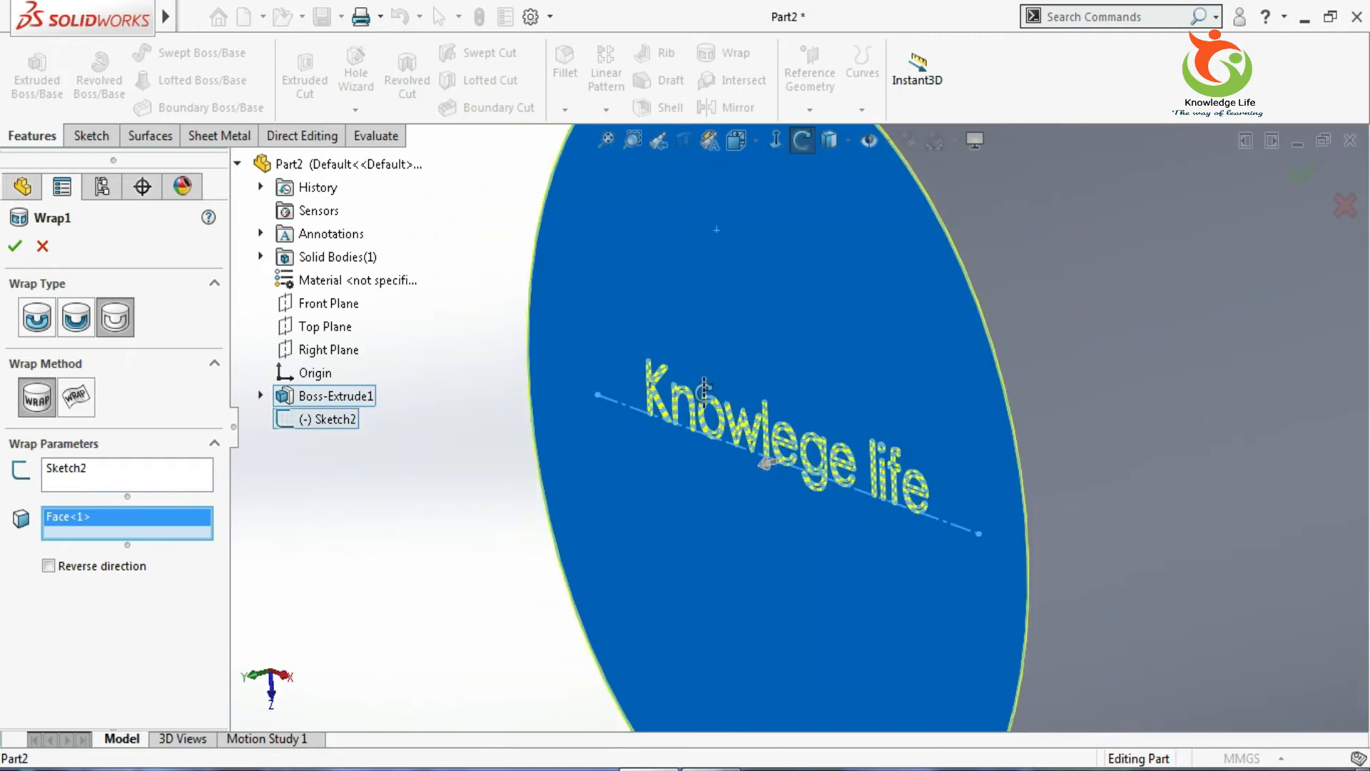
Set the wrap to Emboss with 1.00 mm thickness and confirm.
click(75, 318)
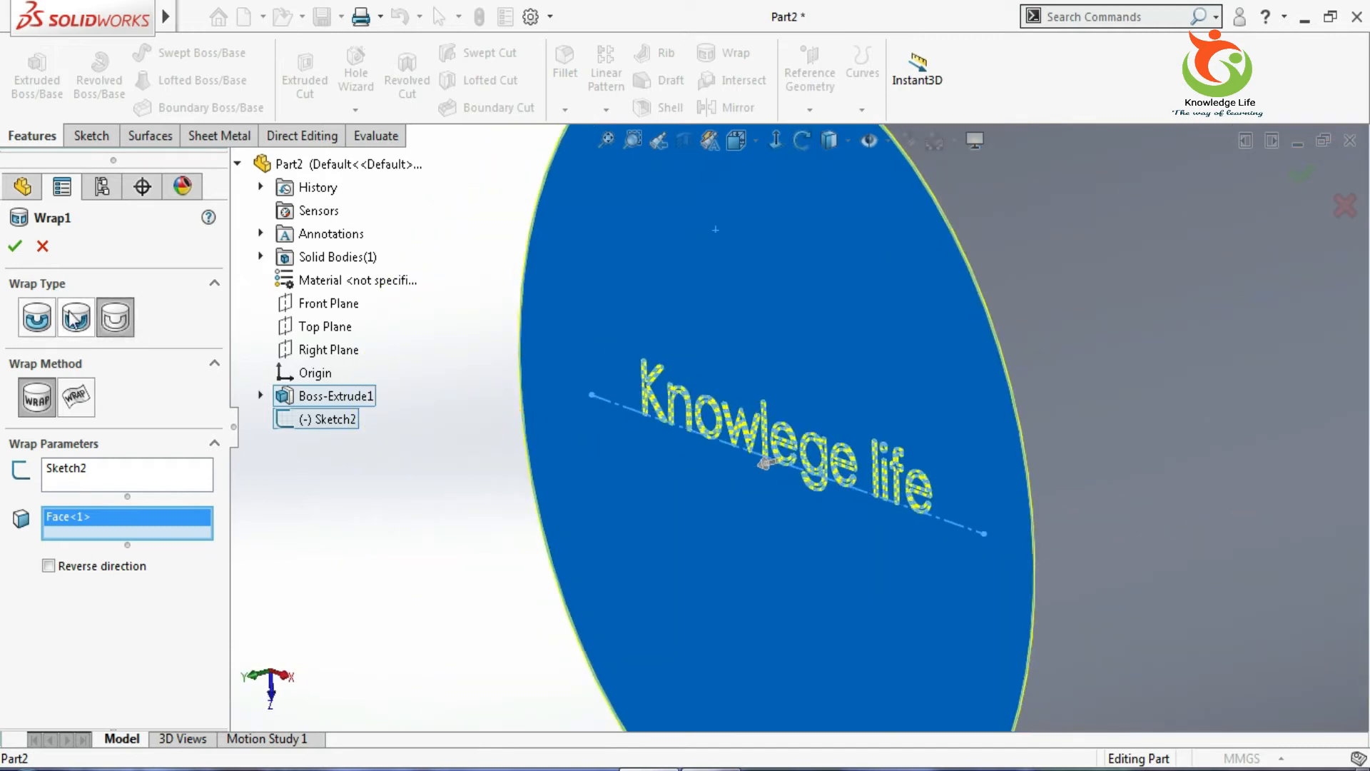
mouse_move(35, 317)
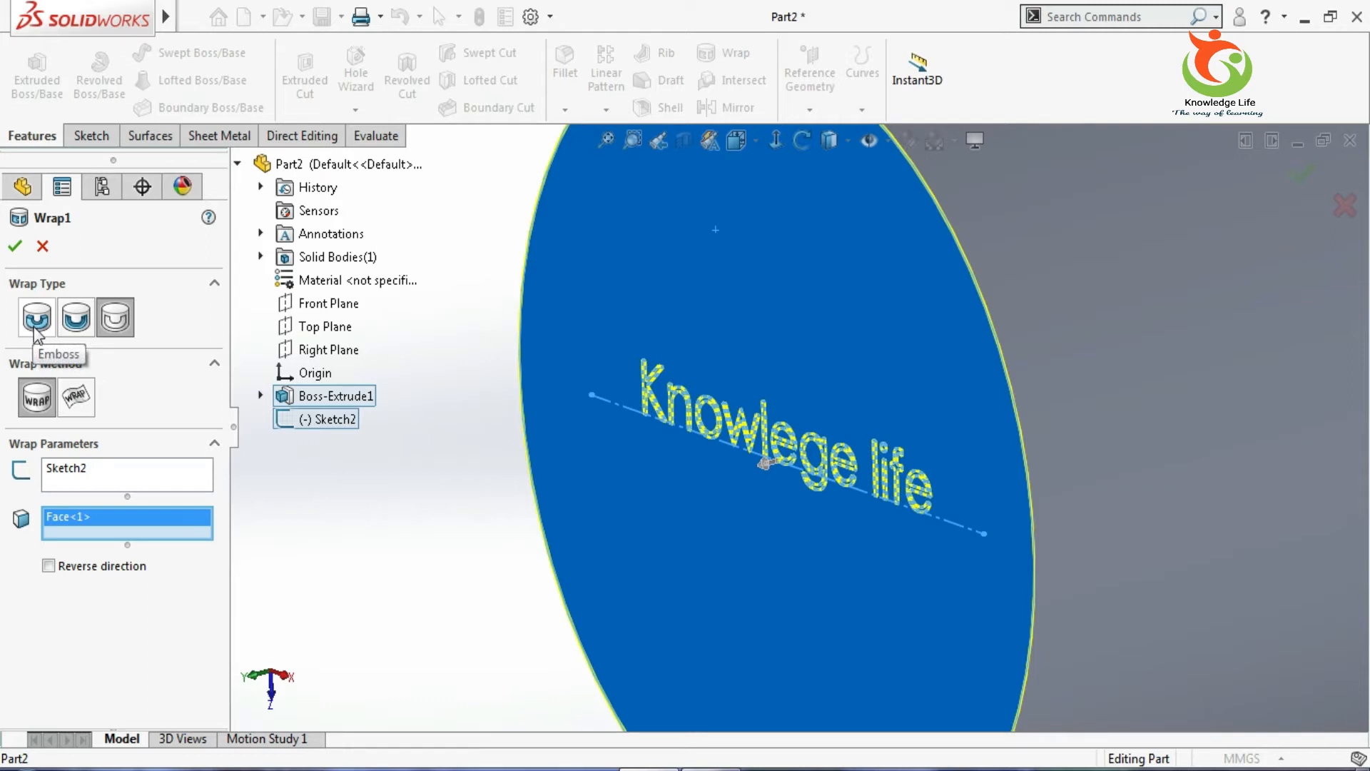
mouse_move(75, 321)
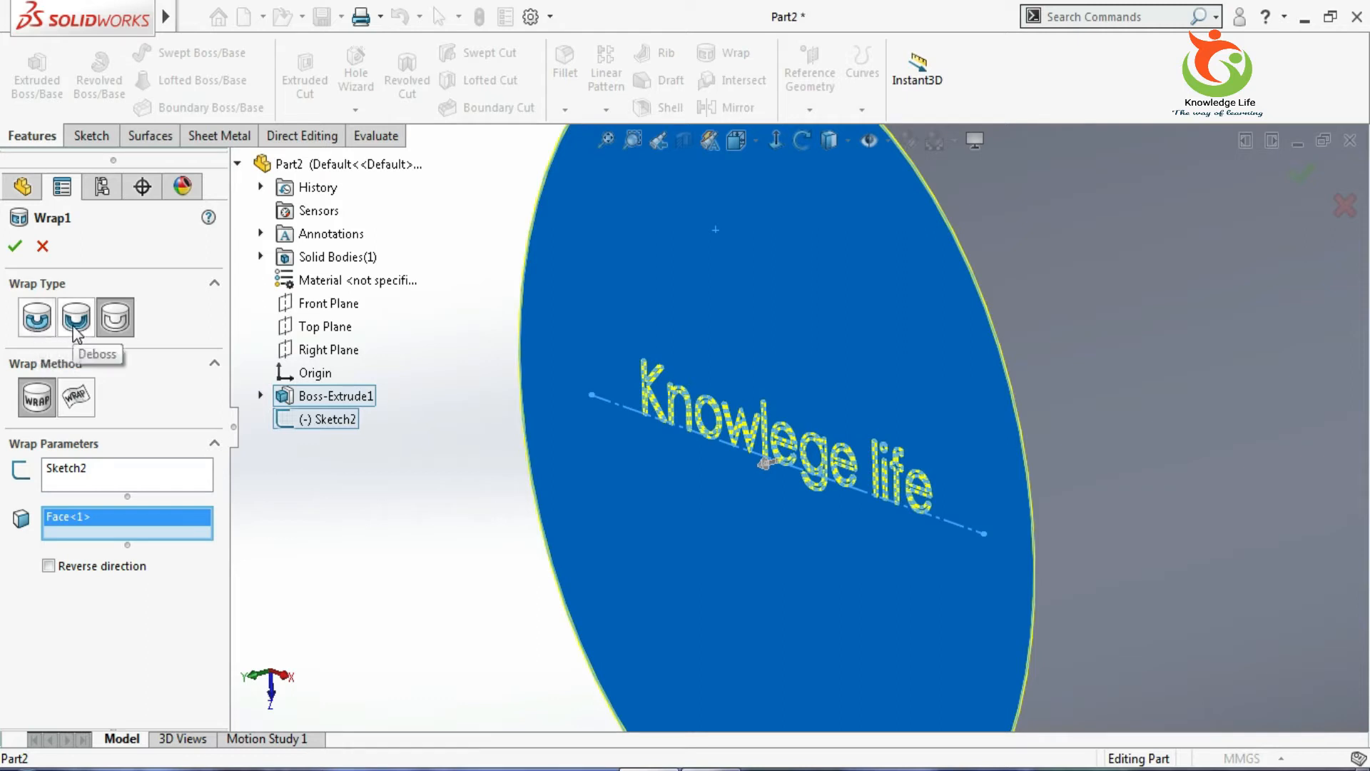
mouse_move(117, 338)
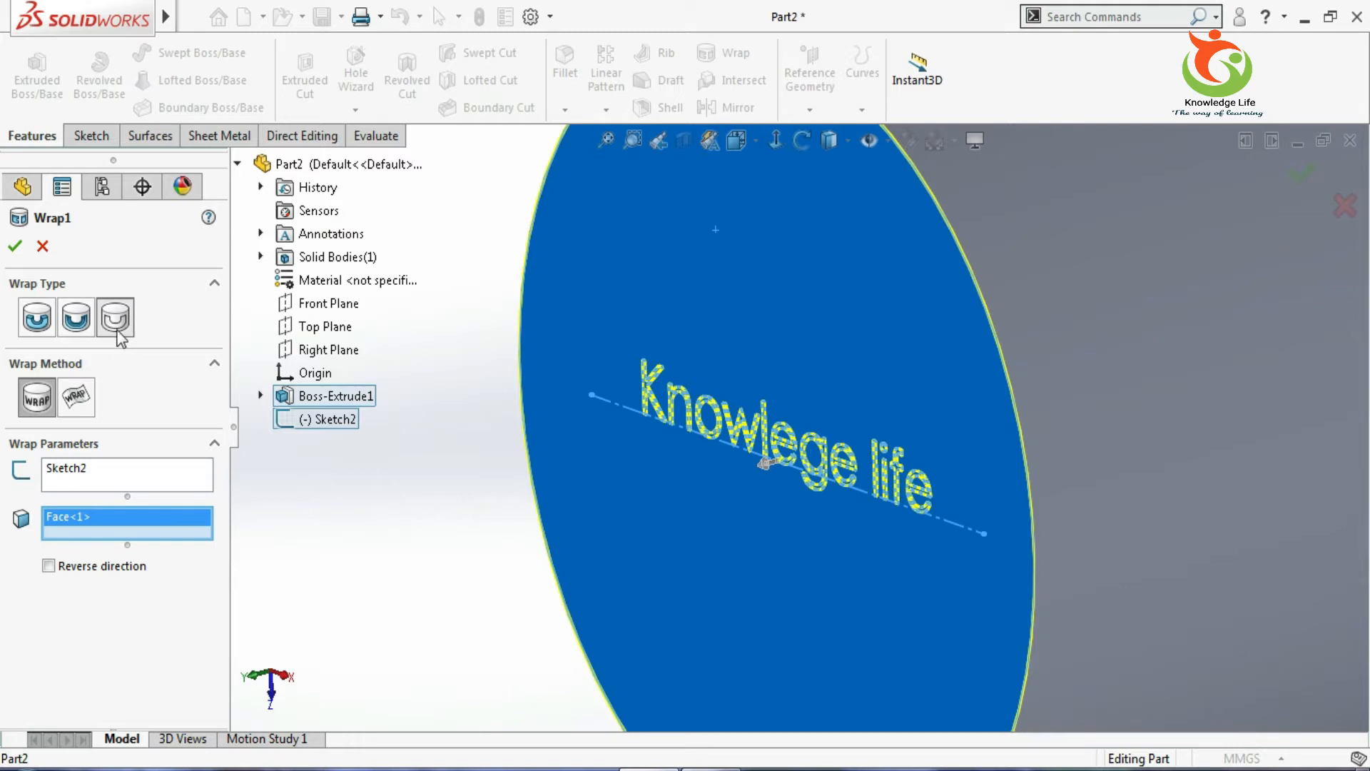
mouse_move(36, 317)
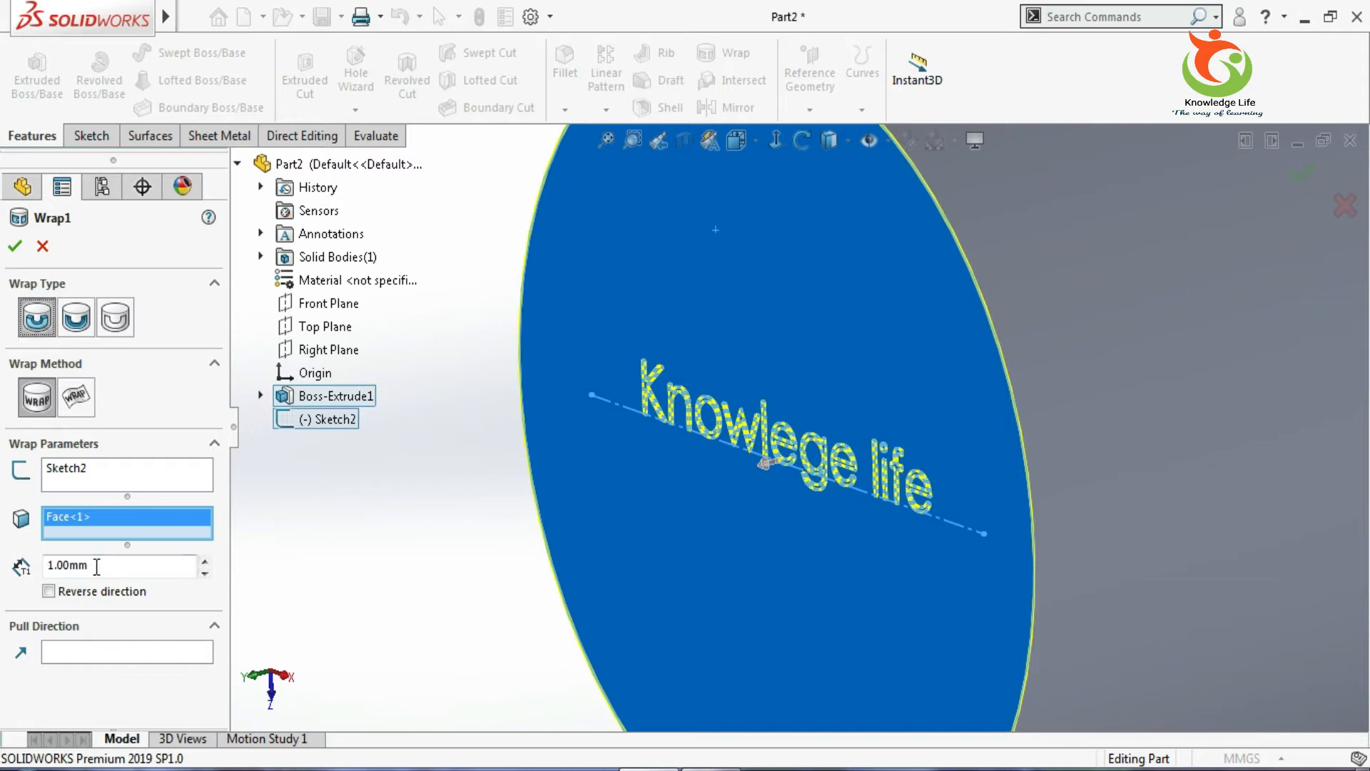
mouse_move(54, 588)
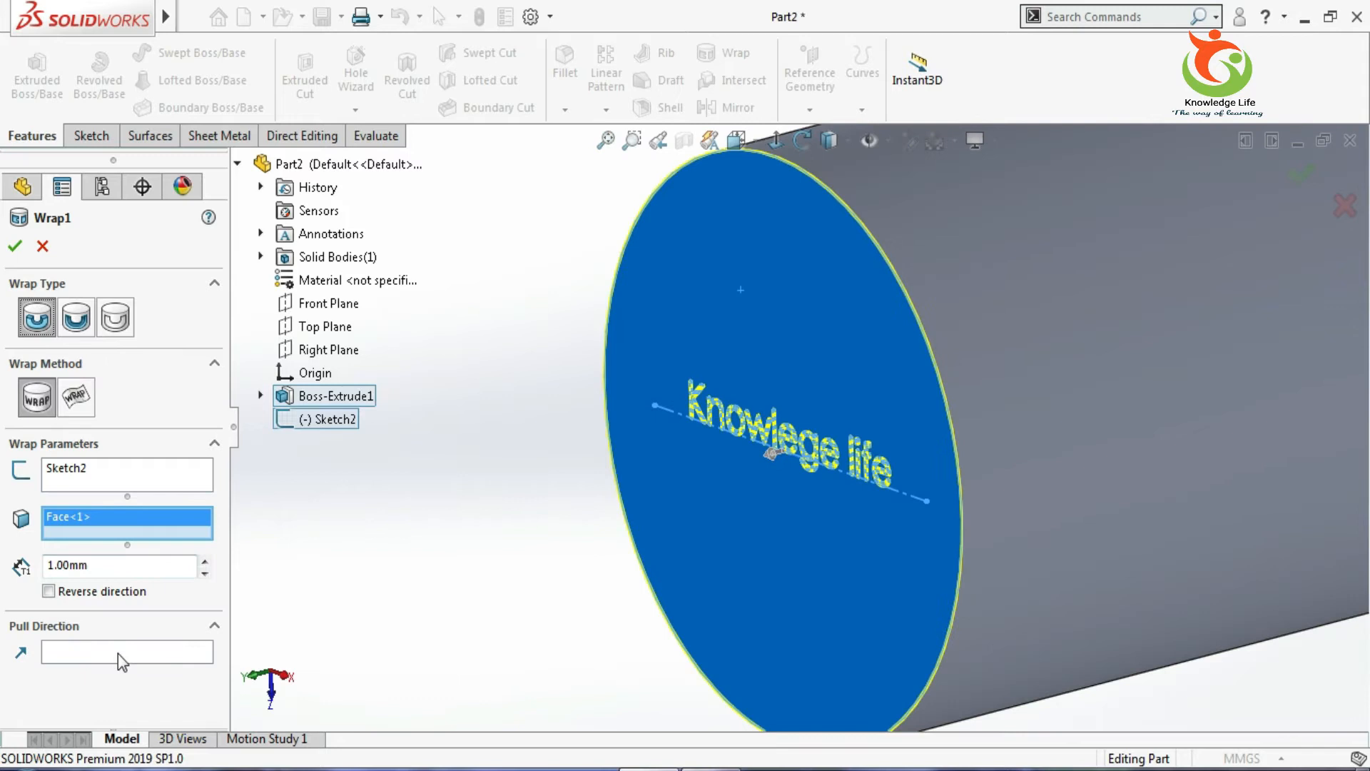
mouse_move(119, 660)
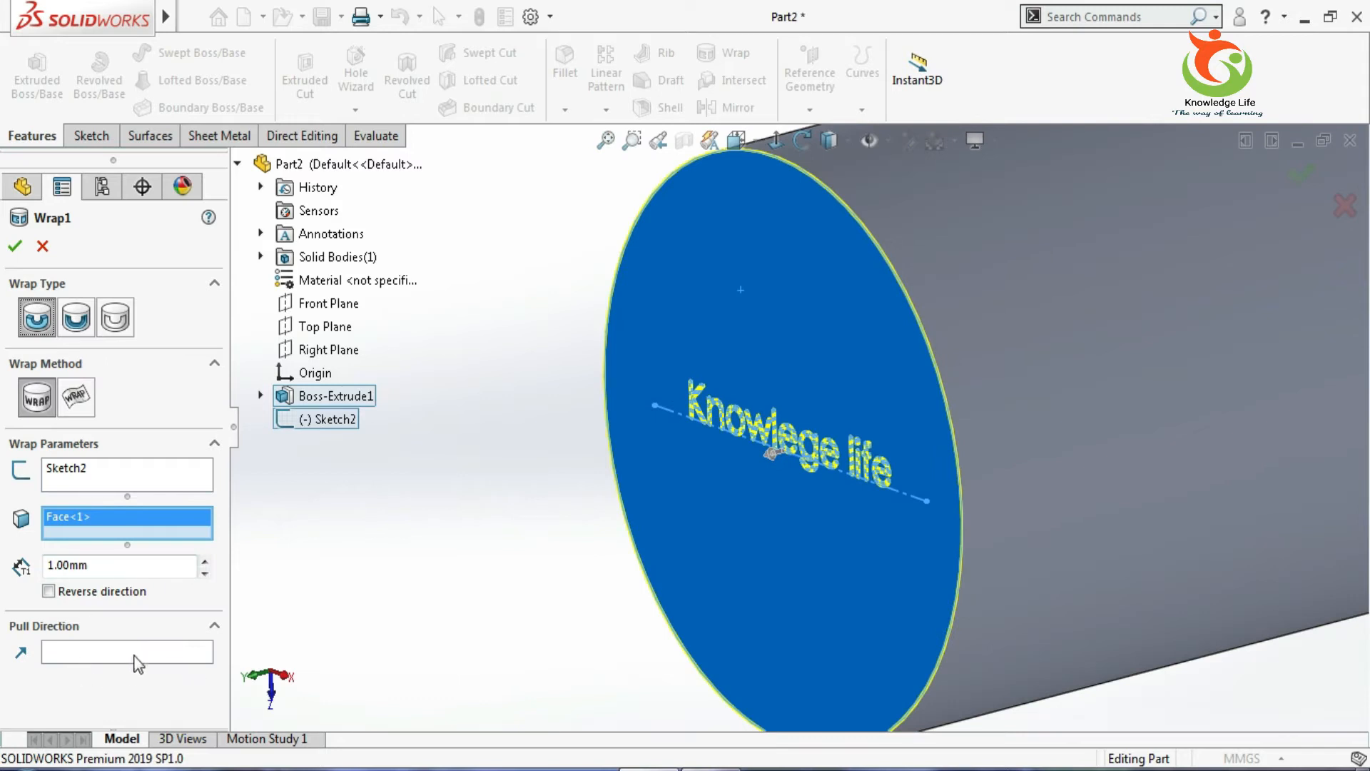
mouse_move(746, 569)
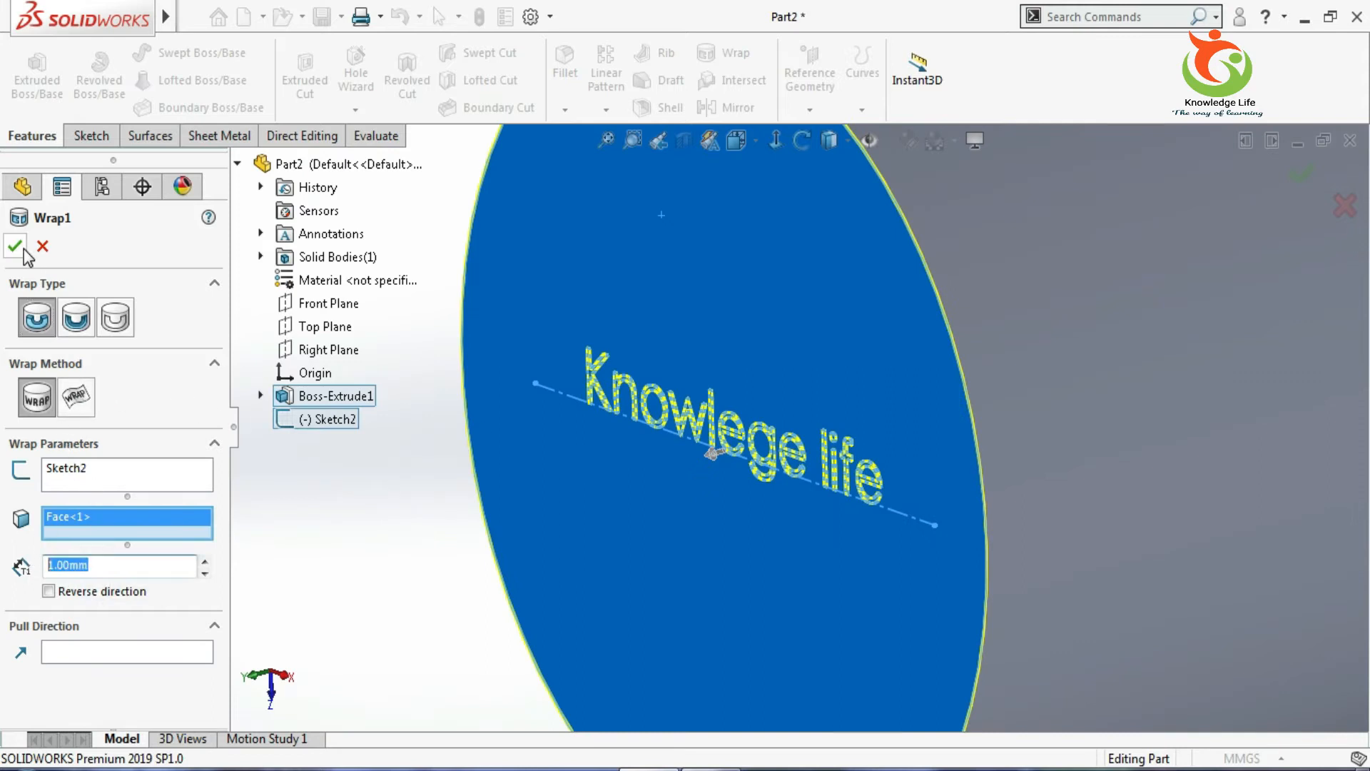
click(16, 248)
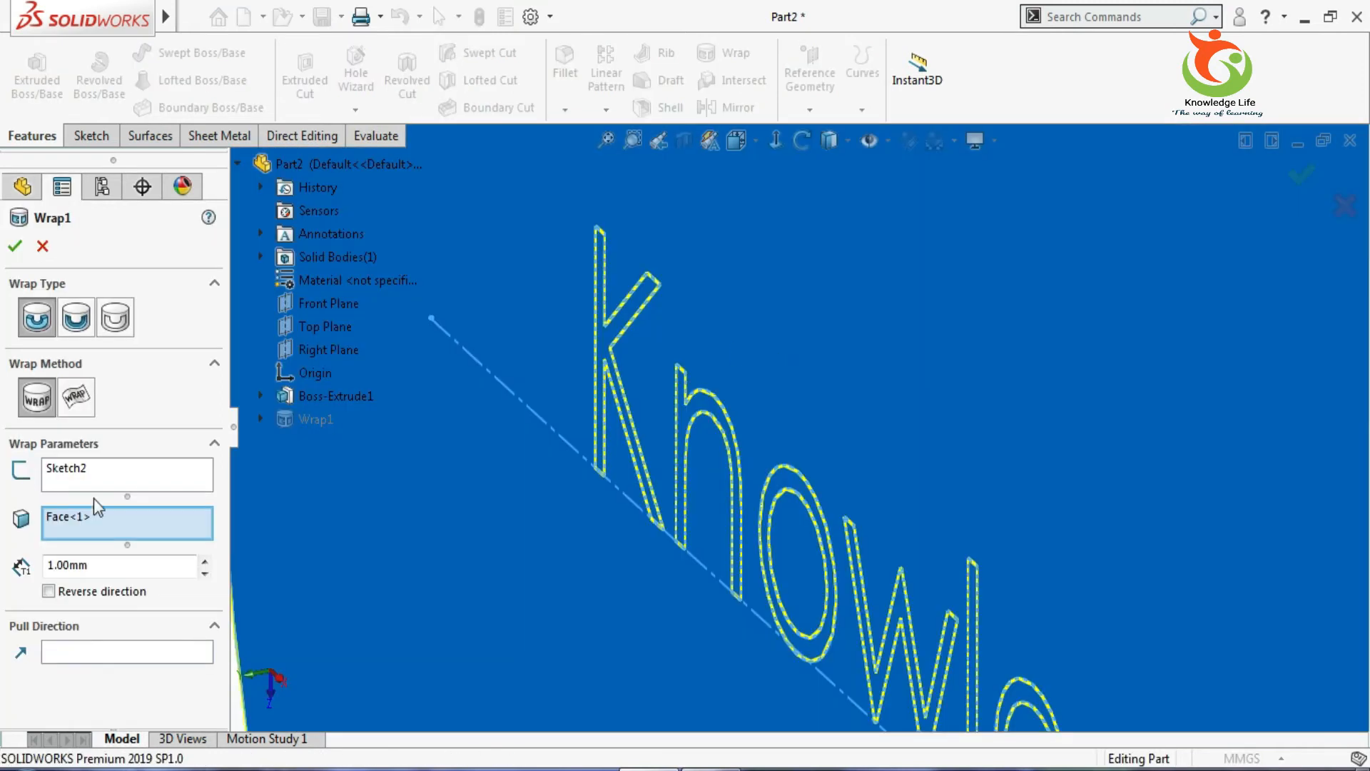
Switch Wrap1's type to Deboss at 1.00 mm depth.
click(76, 318)
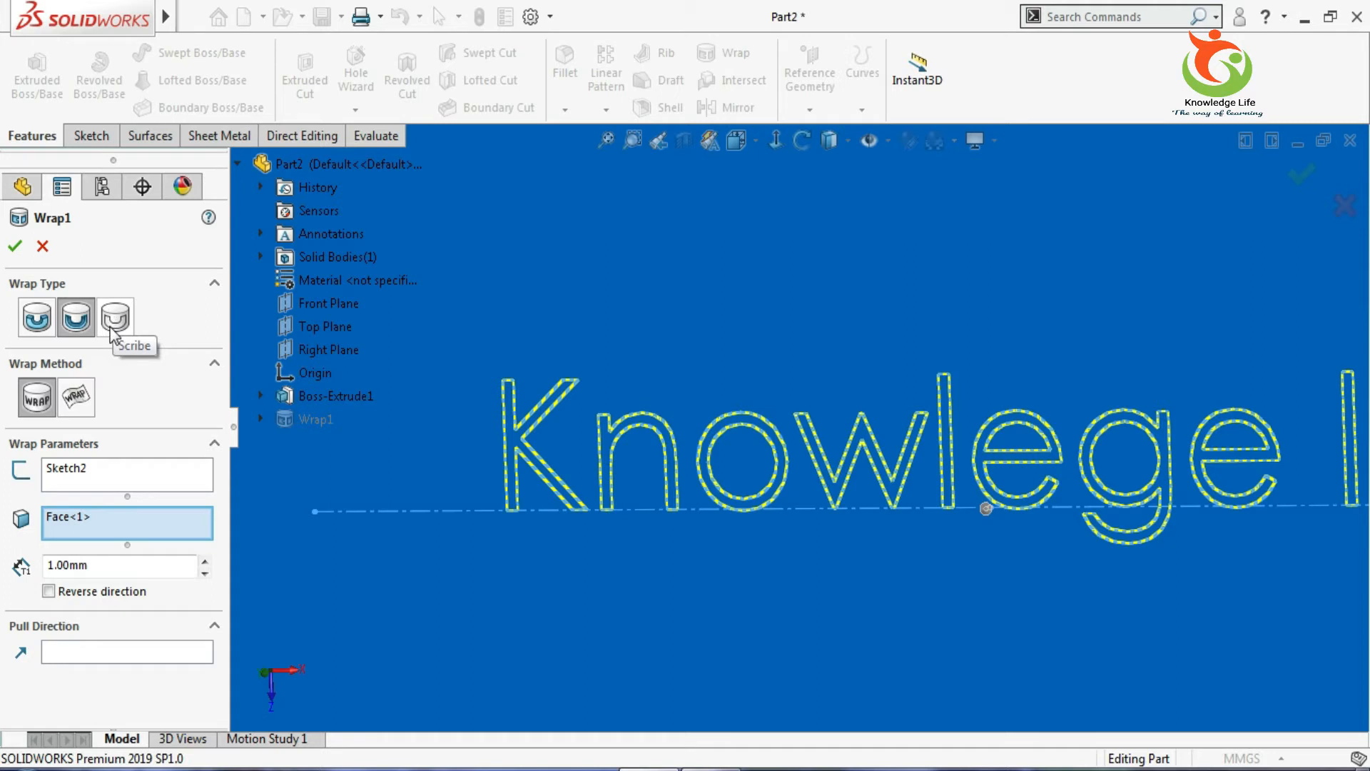
mouse_move(111, 335)
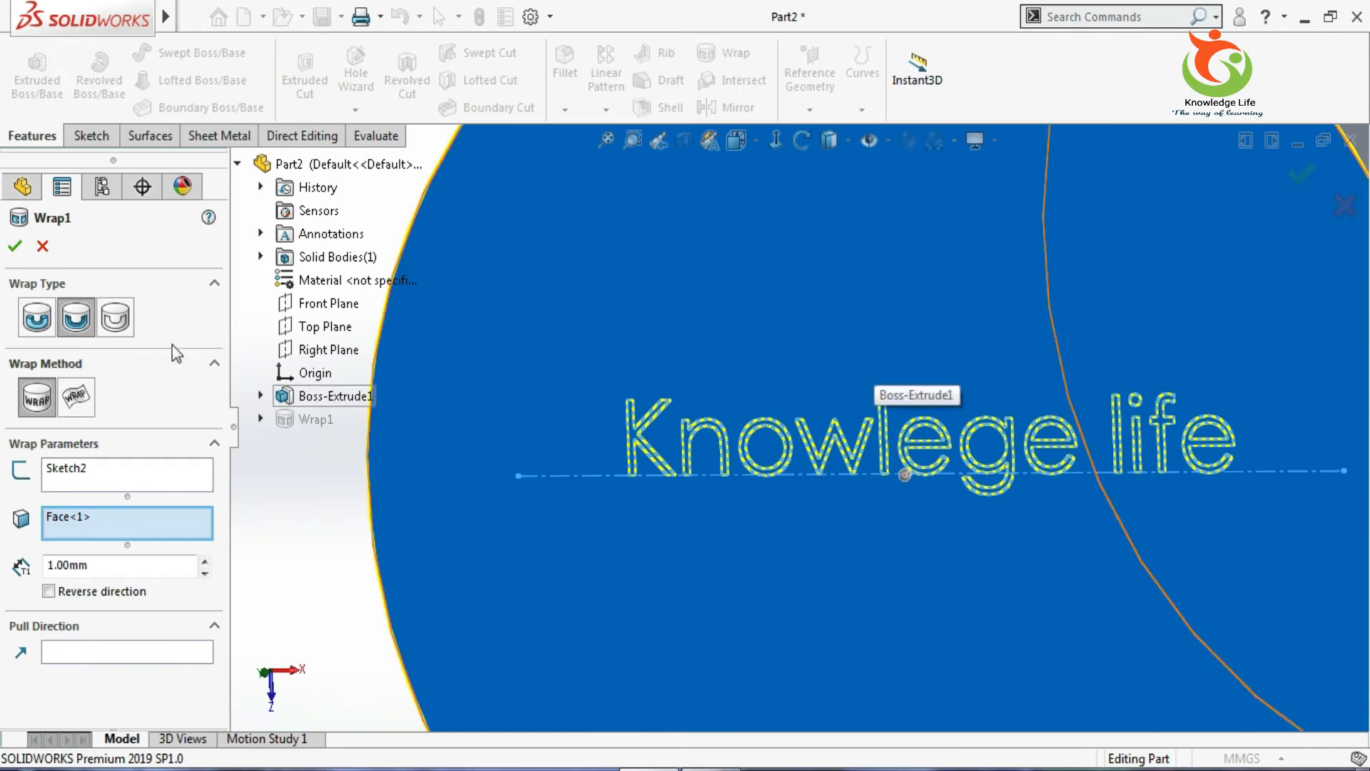
Switch the wrap type to Scribe and accept to create Wrap1.
click(115, 317)
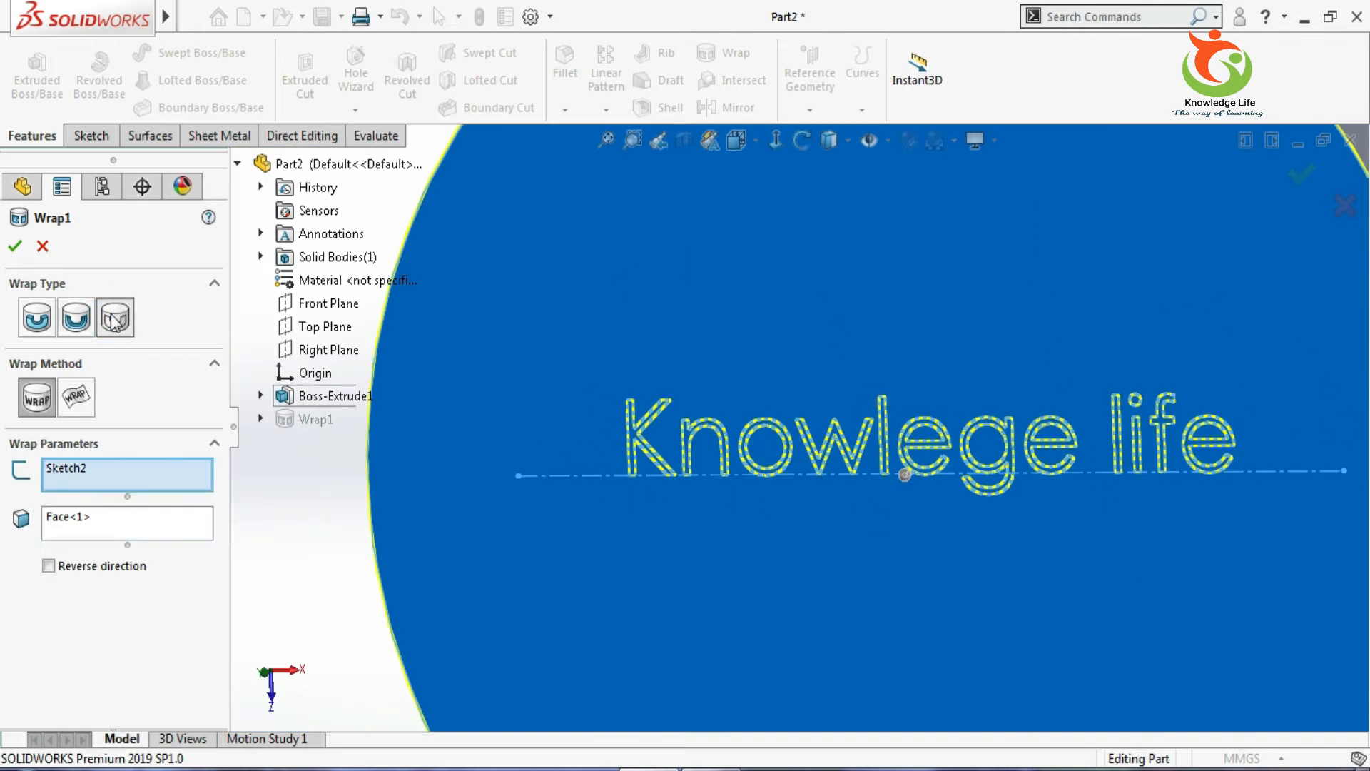
click(14, 245)
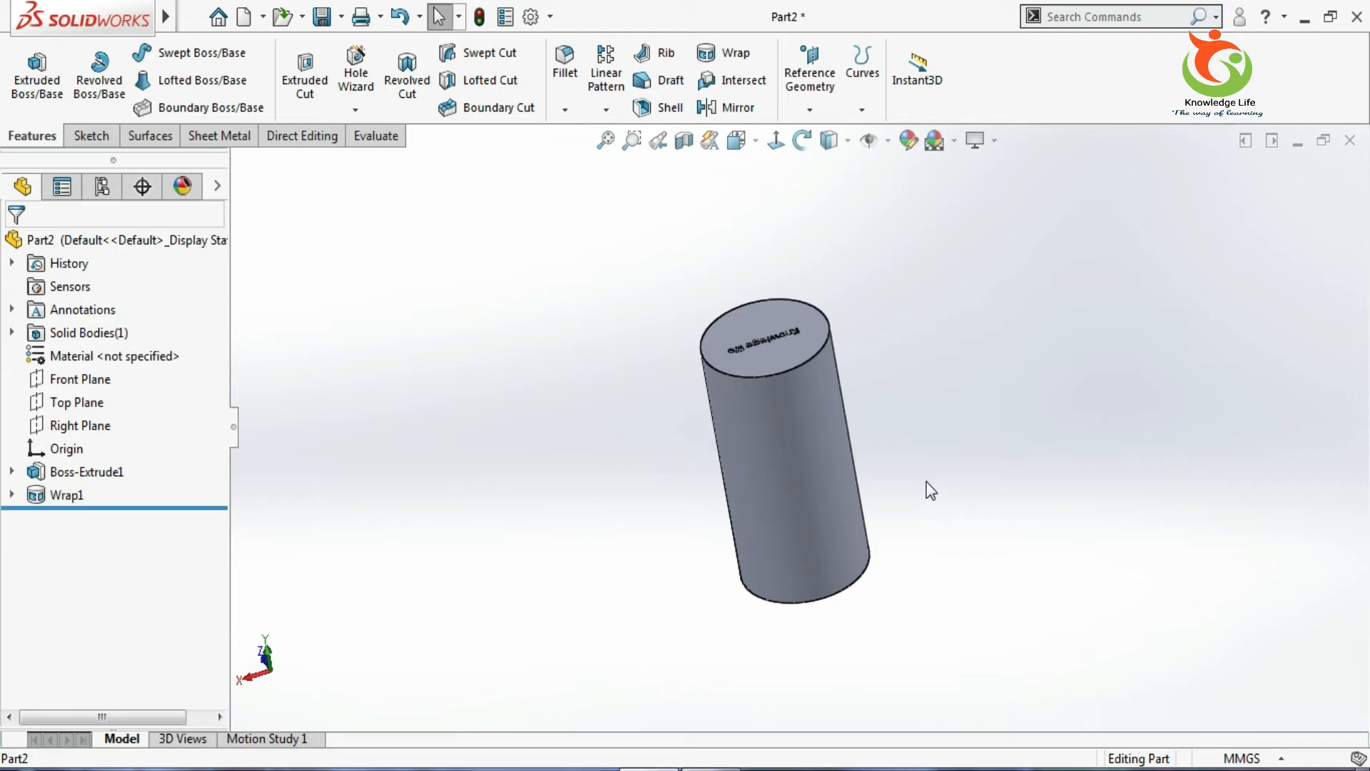
mouse_move(1064, 121)
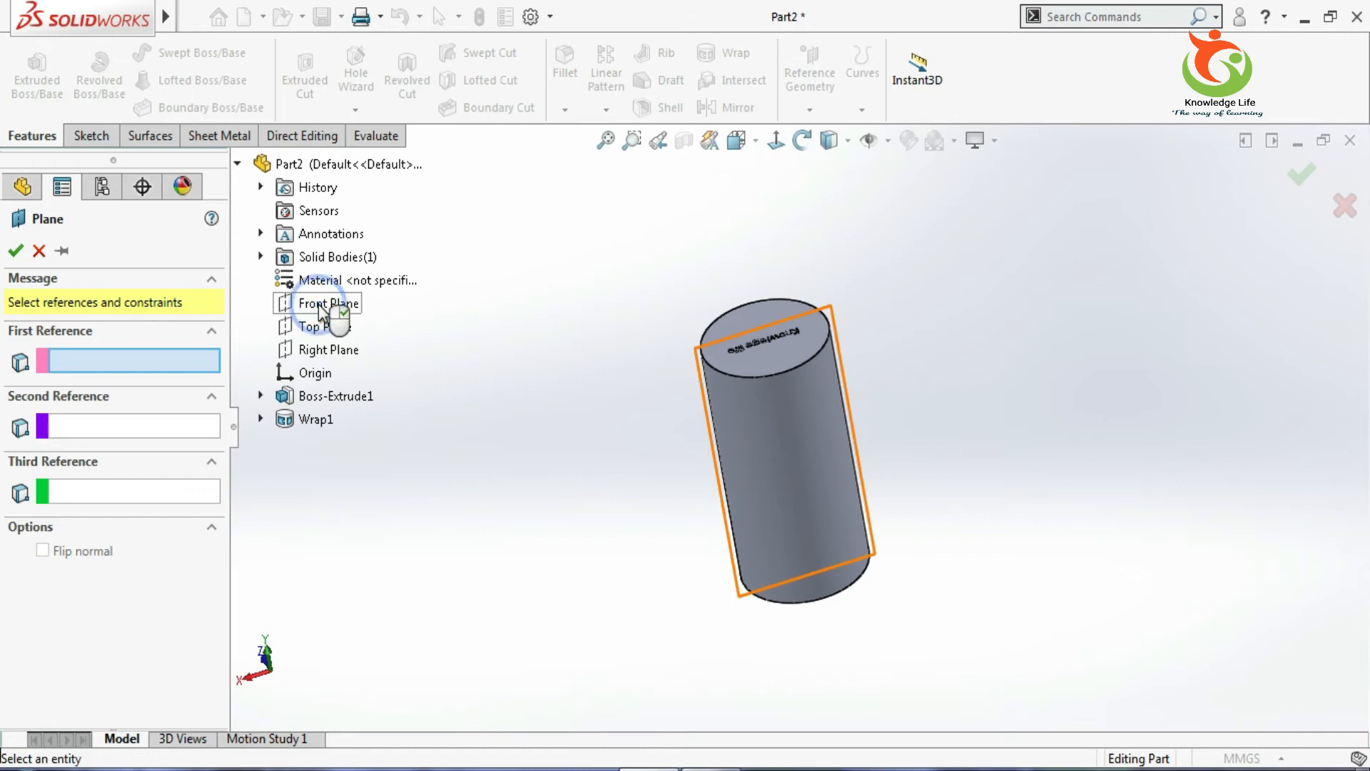
Create Plane1 from the Front Plane and cylinder side, then select it.
click(327, 304)
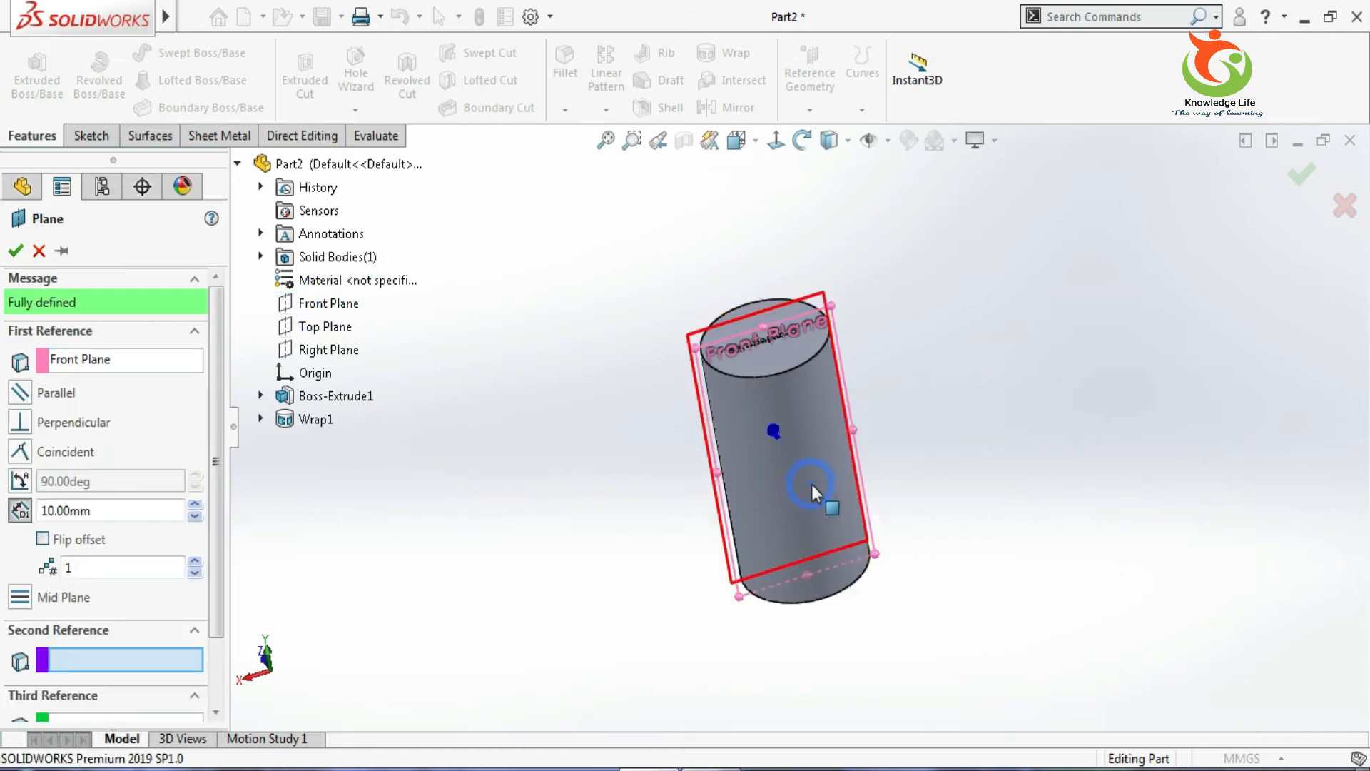
click(805, 486)
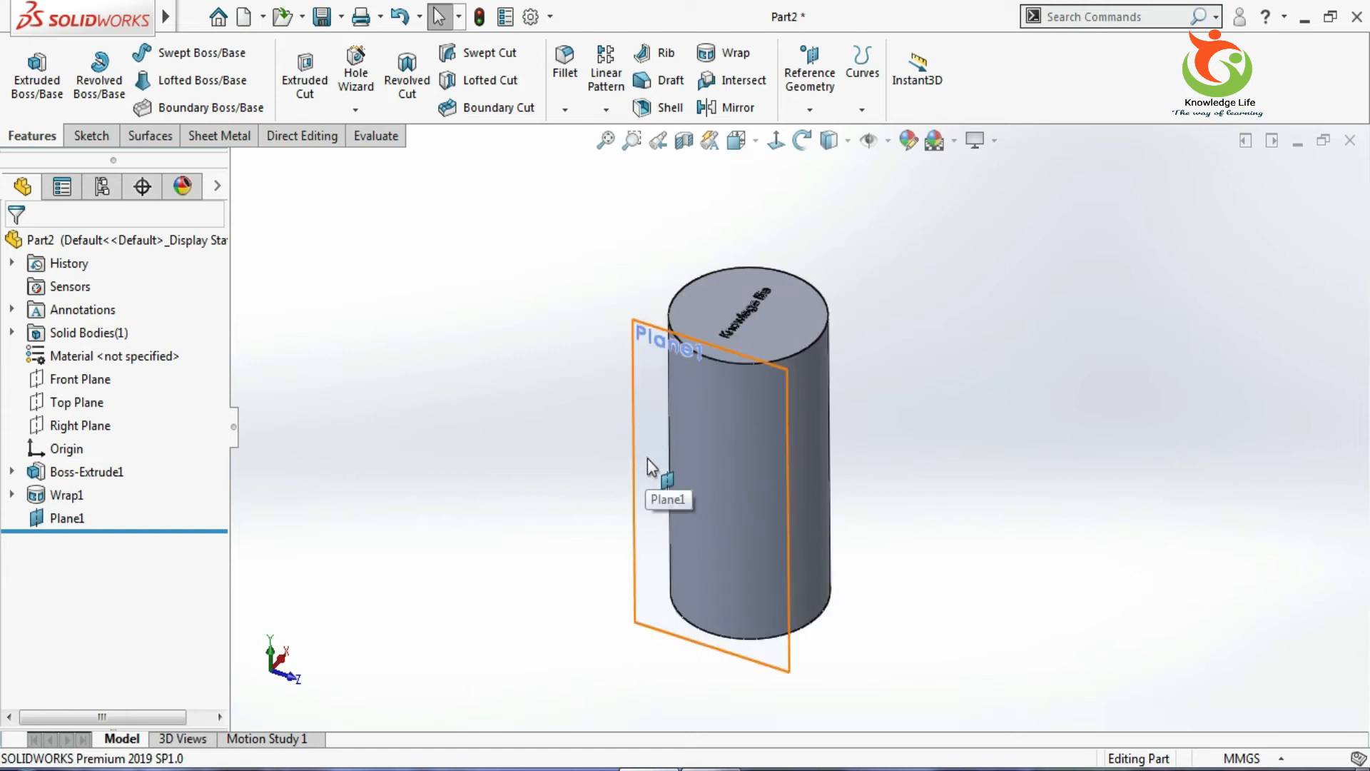
mouse_move(654, 367)
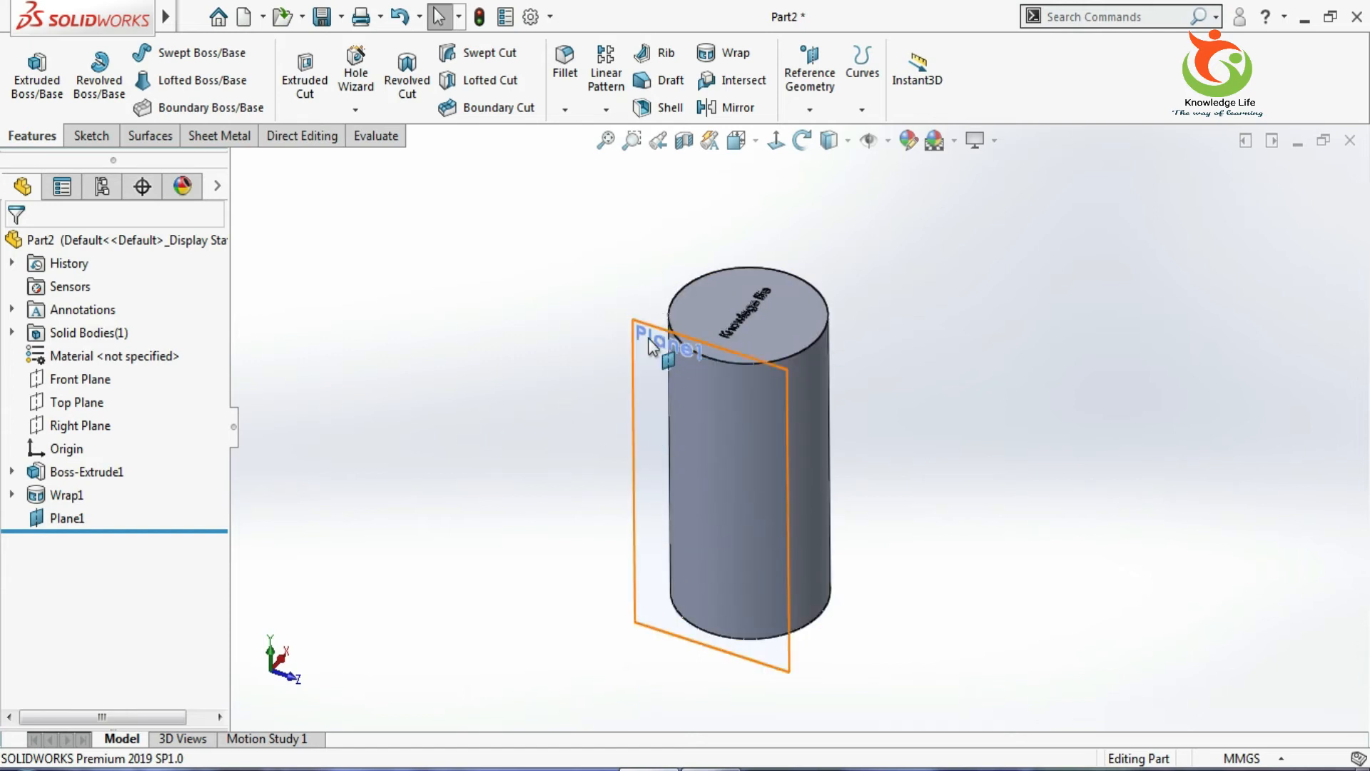
click(660, 344)
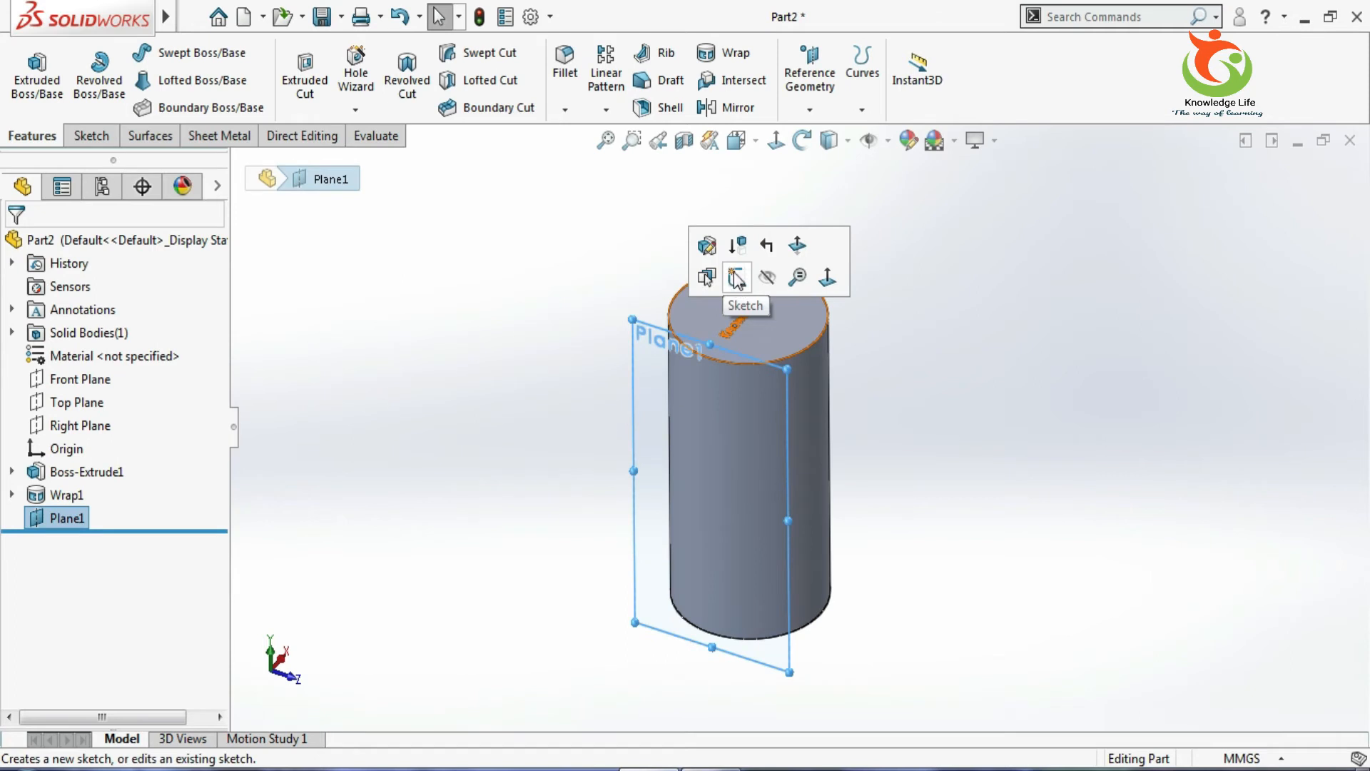
Start a sketch on Plane1 with a horizontal line from the cylinder's top edge.
click(737, 276)
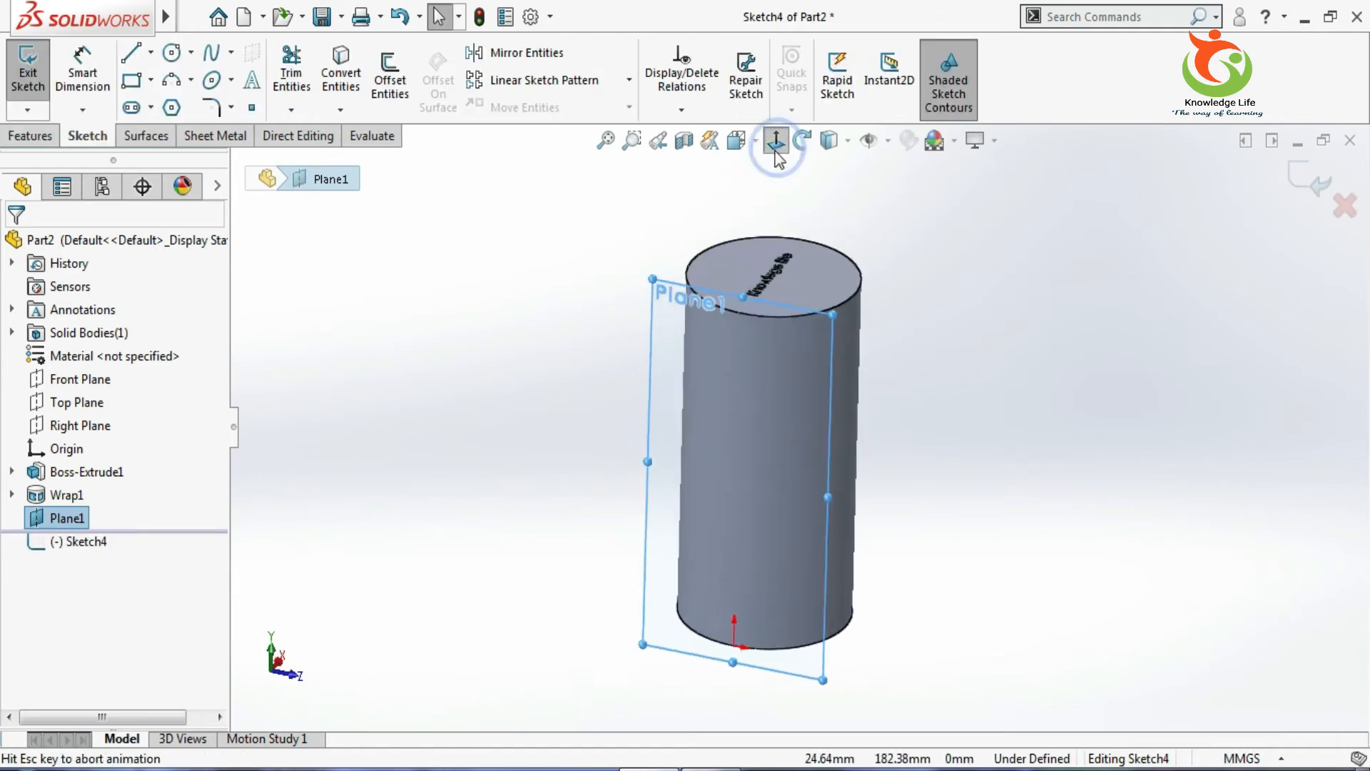
click(776, 140)
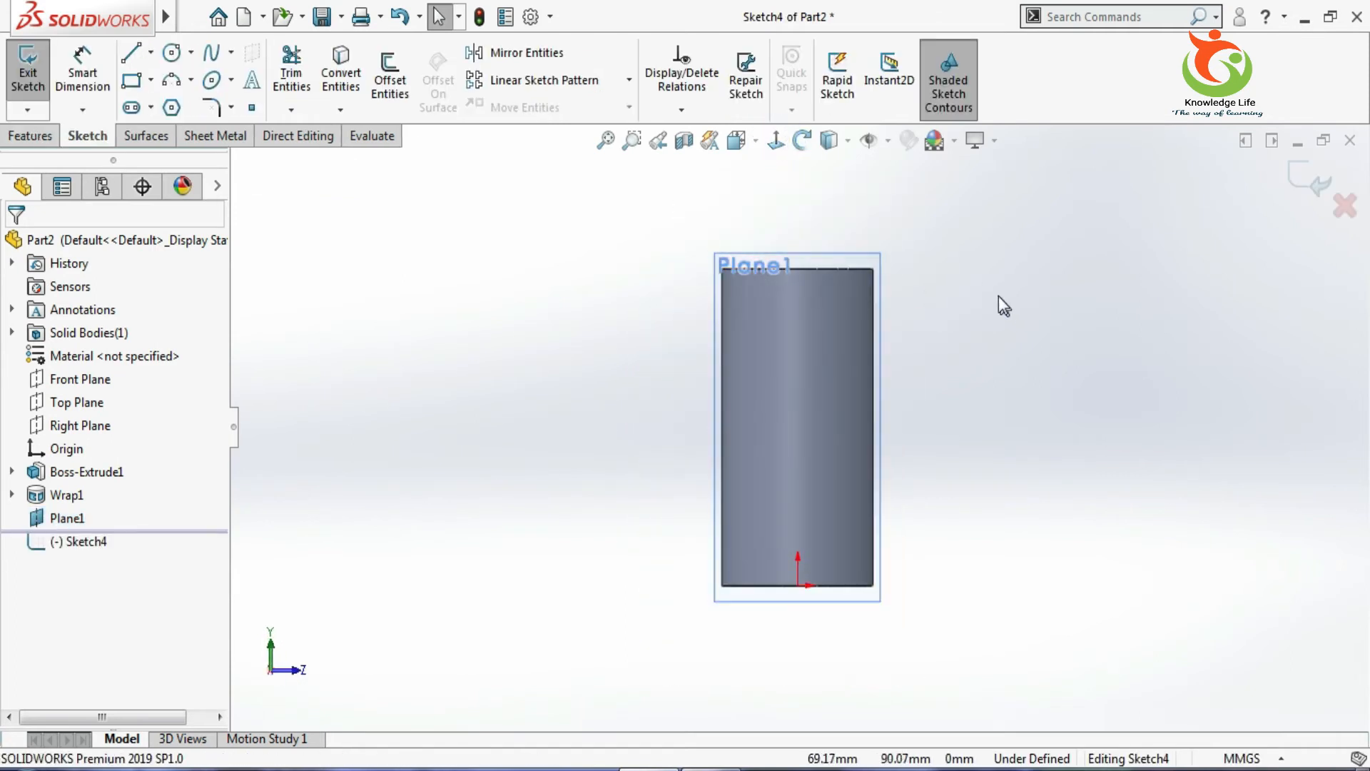
click(133, 53)
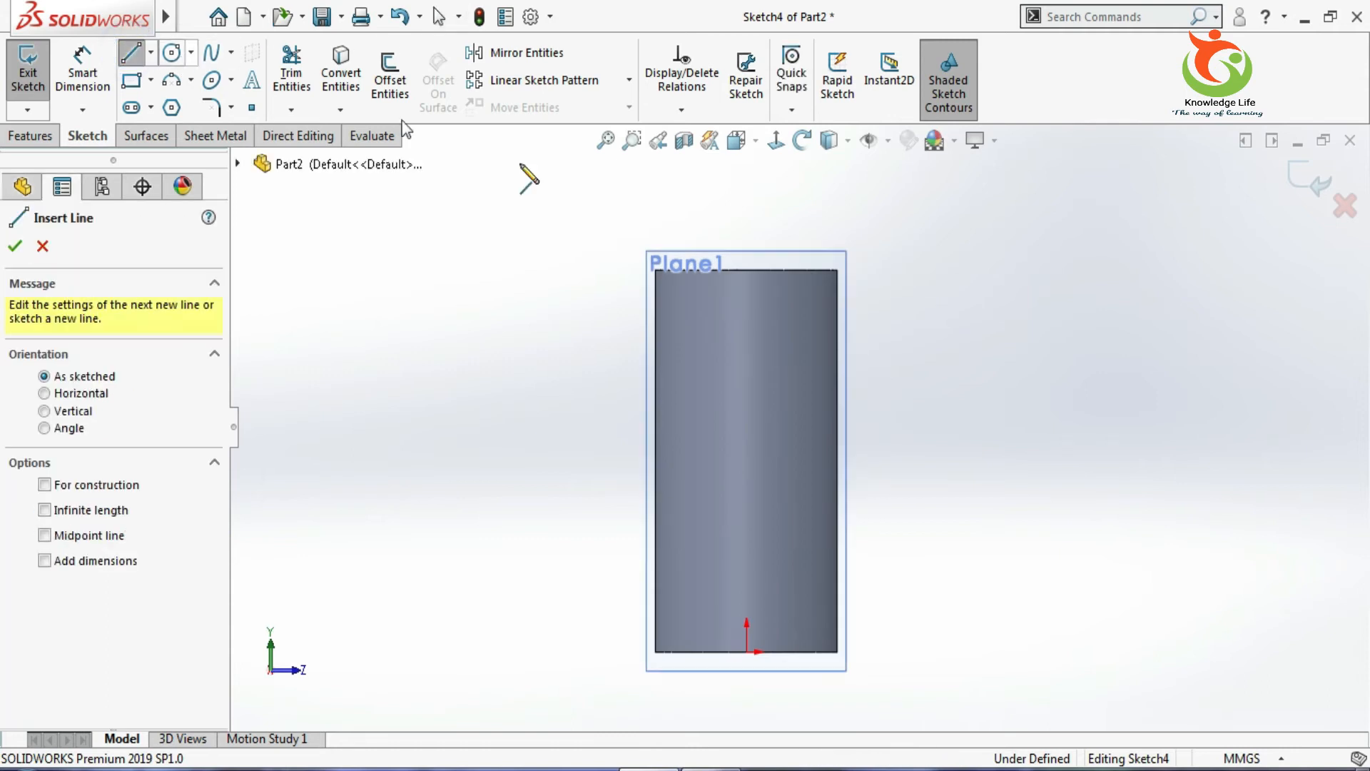
drag(747, 262, 991, 236)
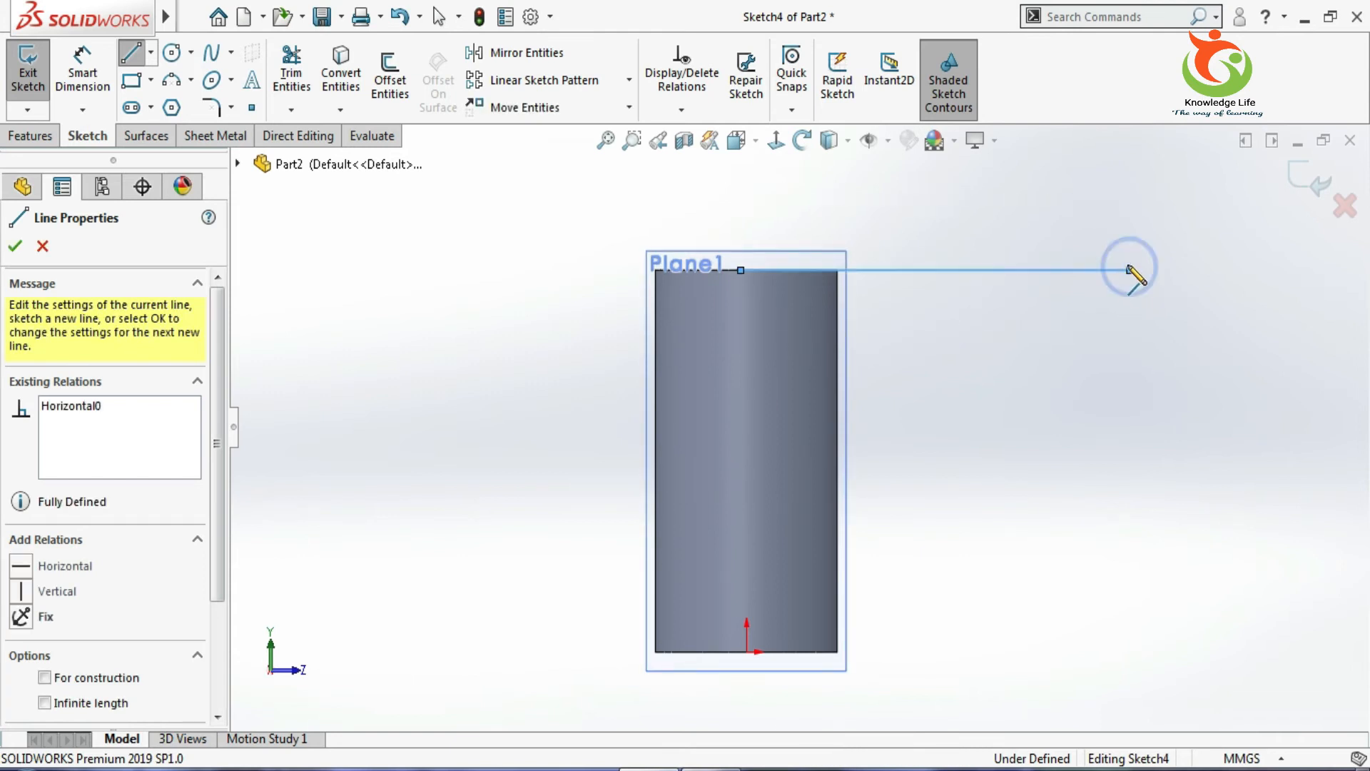
click(438, 16)
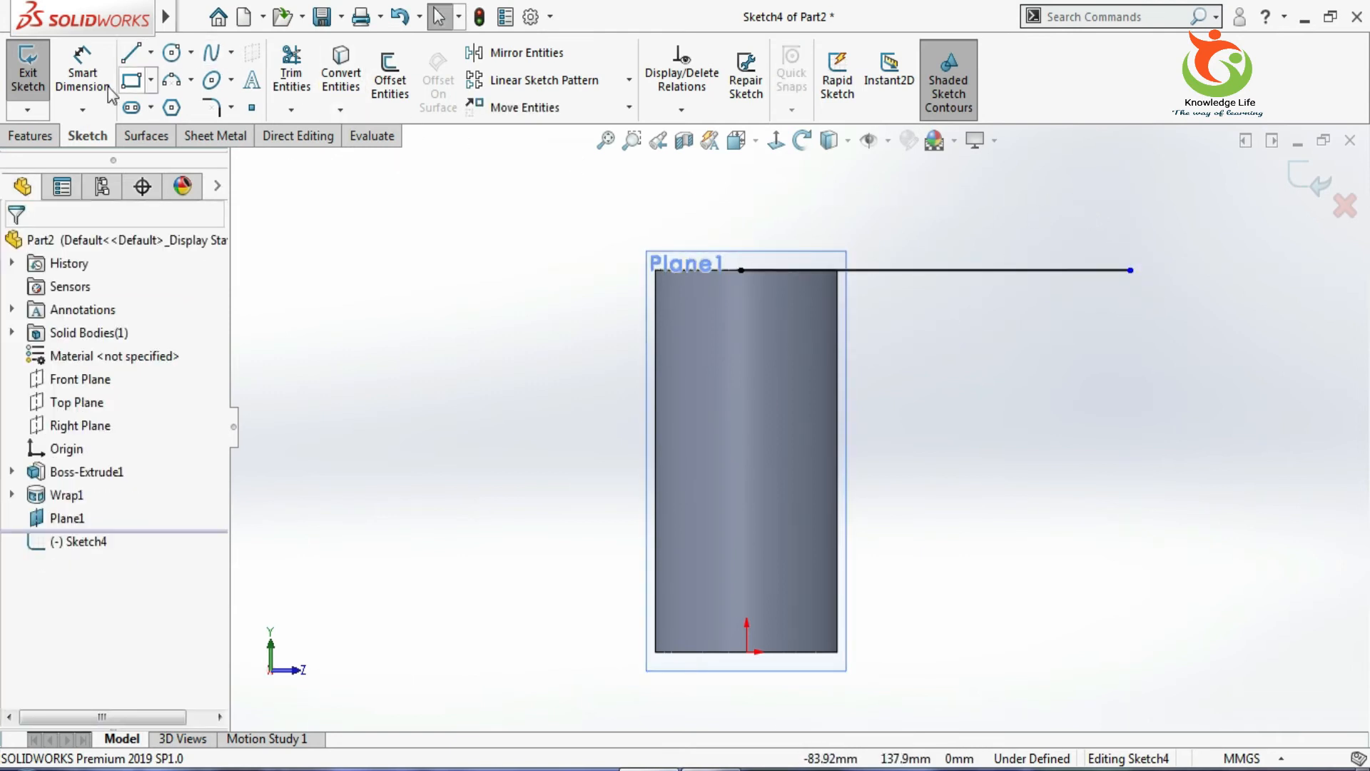
Dimension the horizontal line to 157.00 mm, entered as 3.14*50.
click(919, 269)
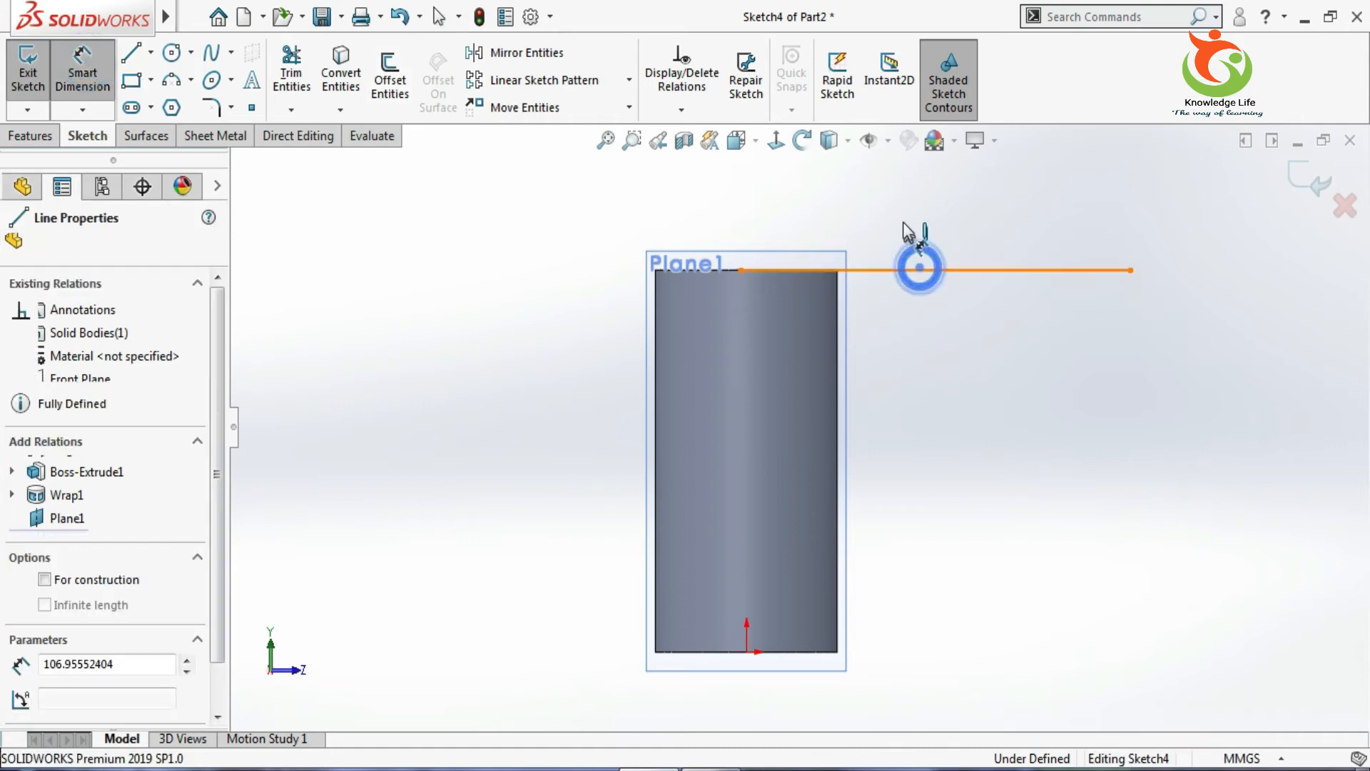
click(919, 267)
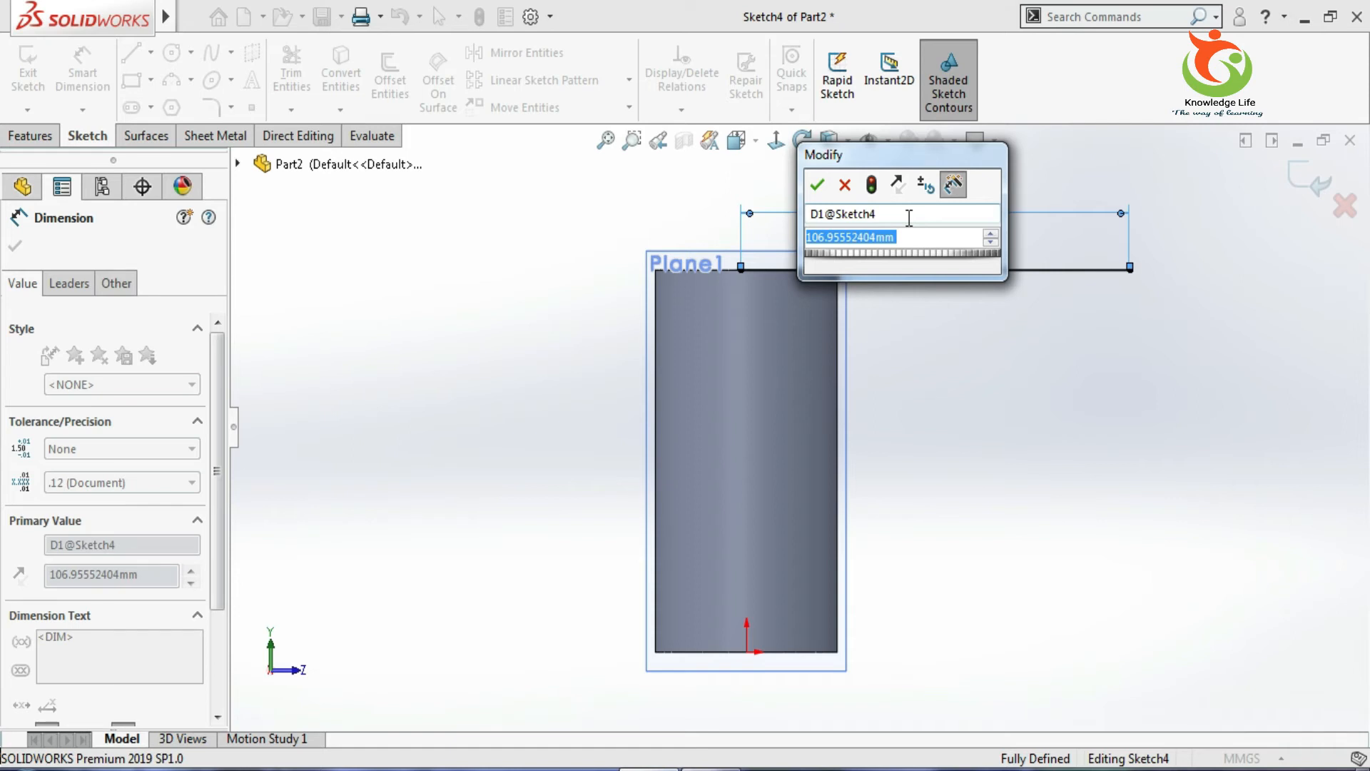
text(3.14)
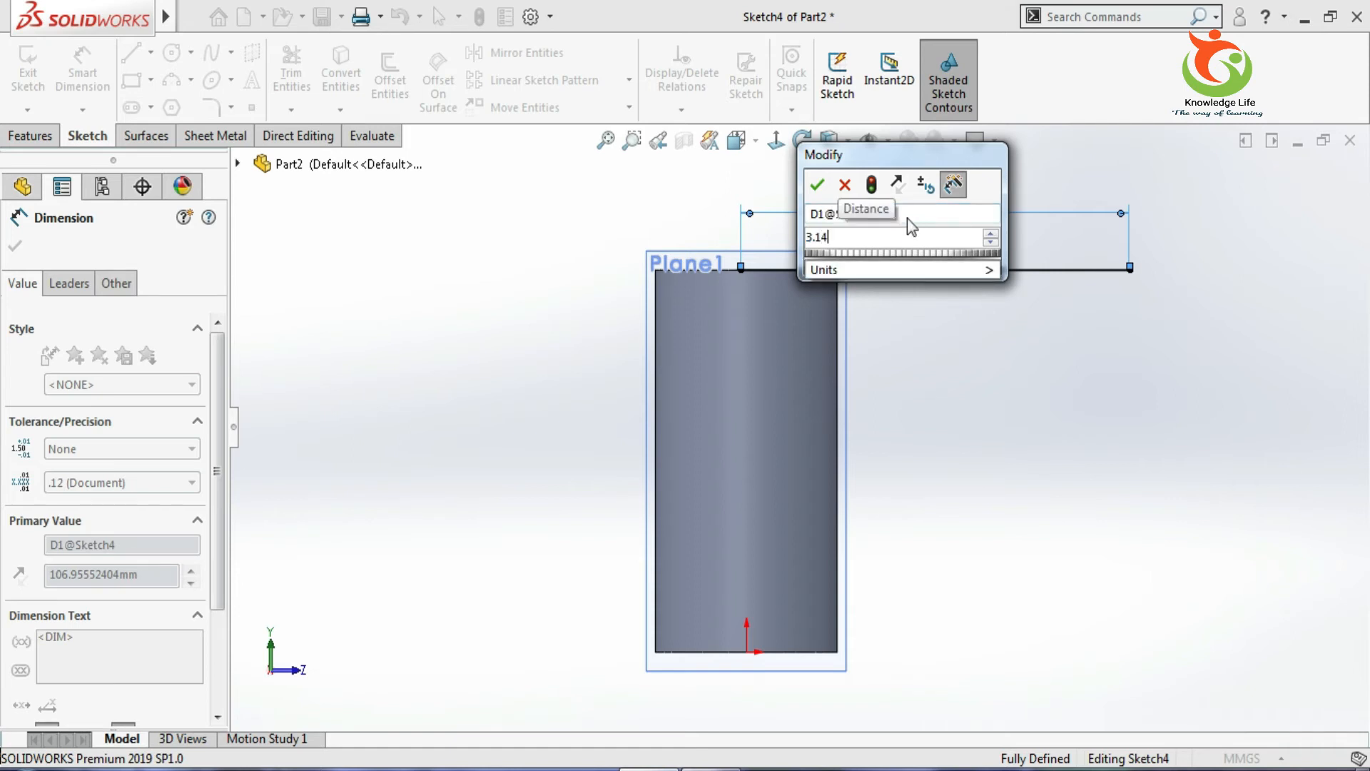
text(*)
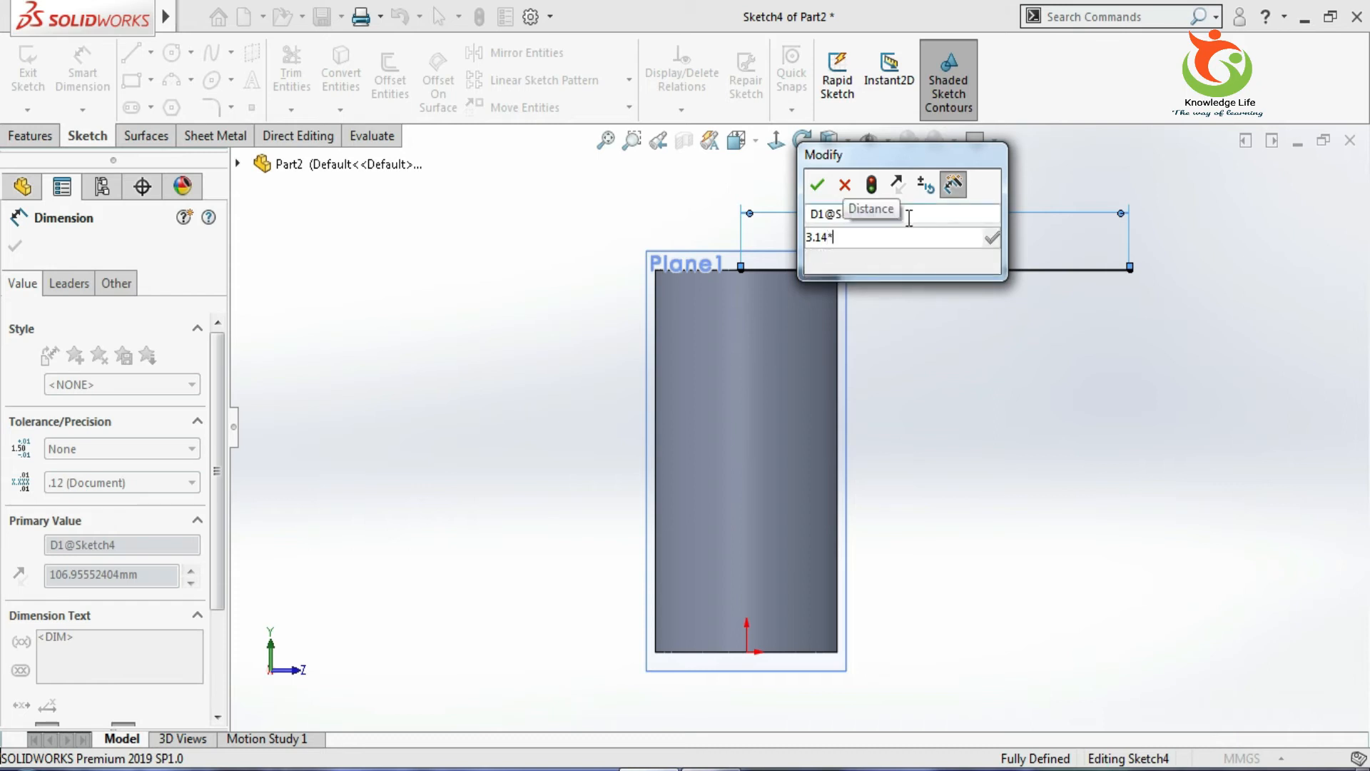
text(50)
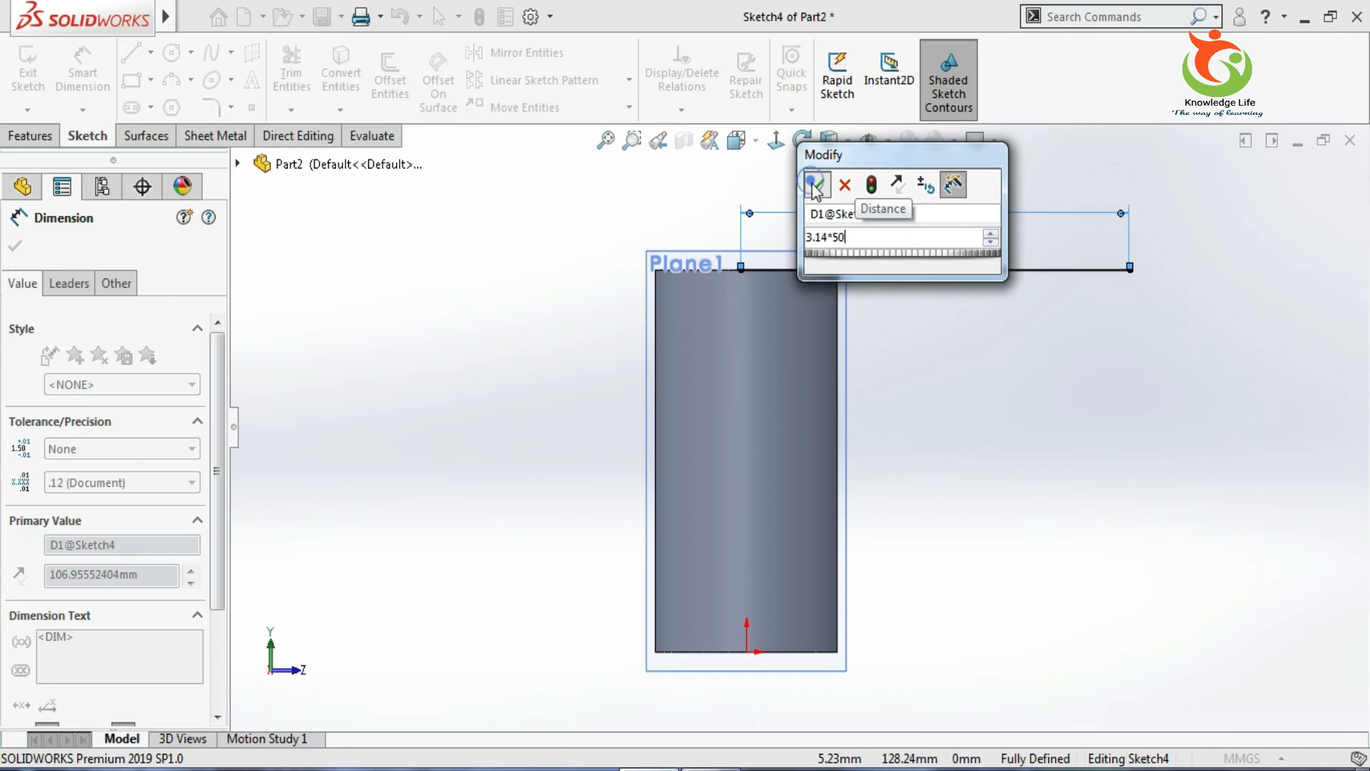
click(814, 185)
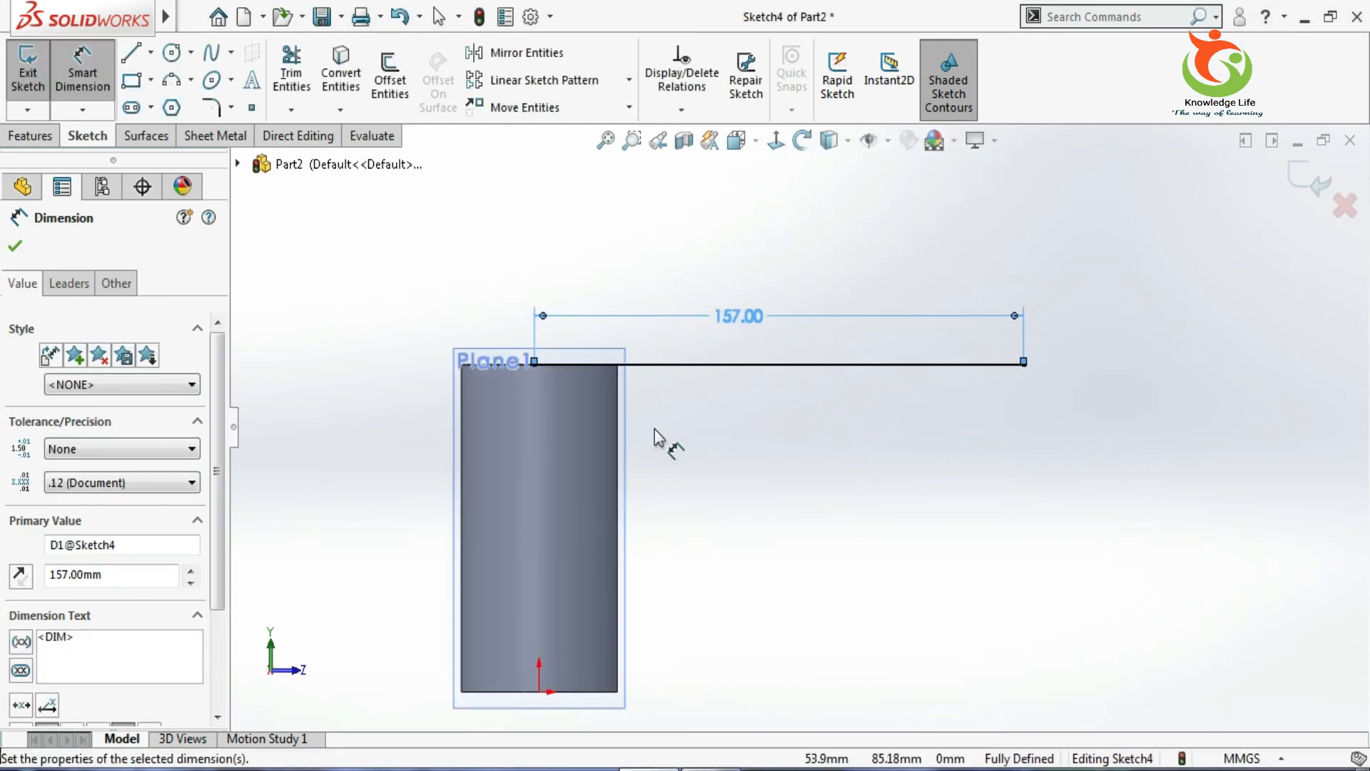
mouse_move(589, 601)
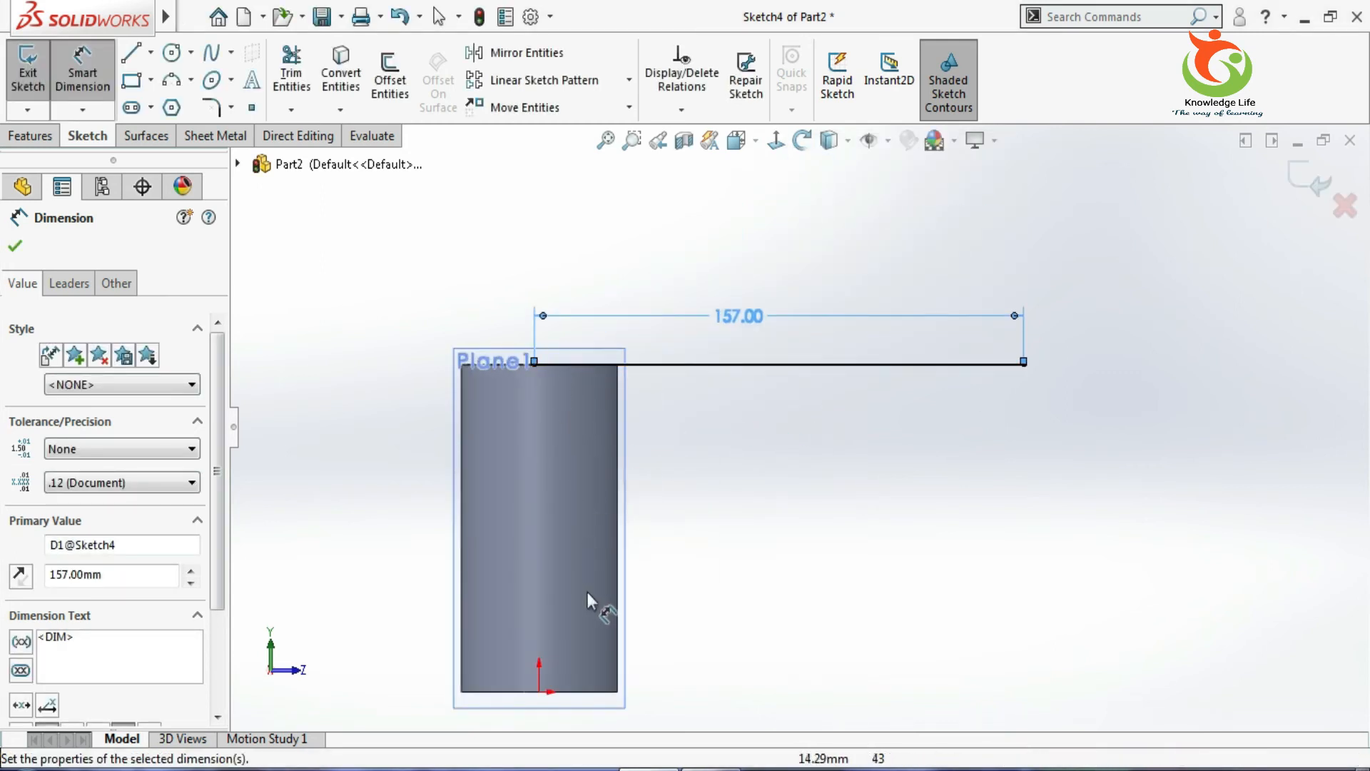
mouse_move(843, 518)
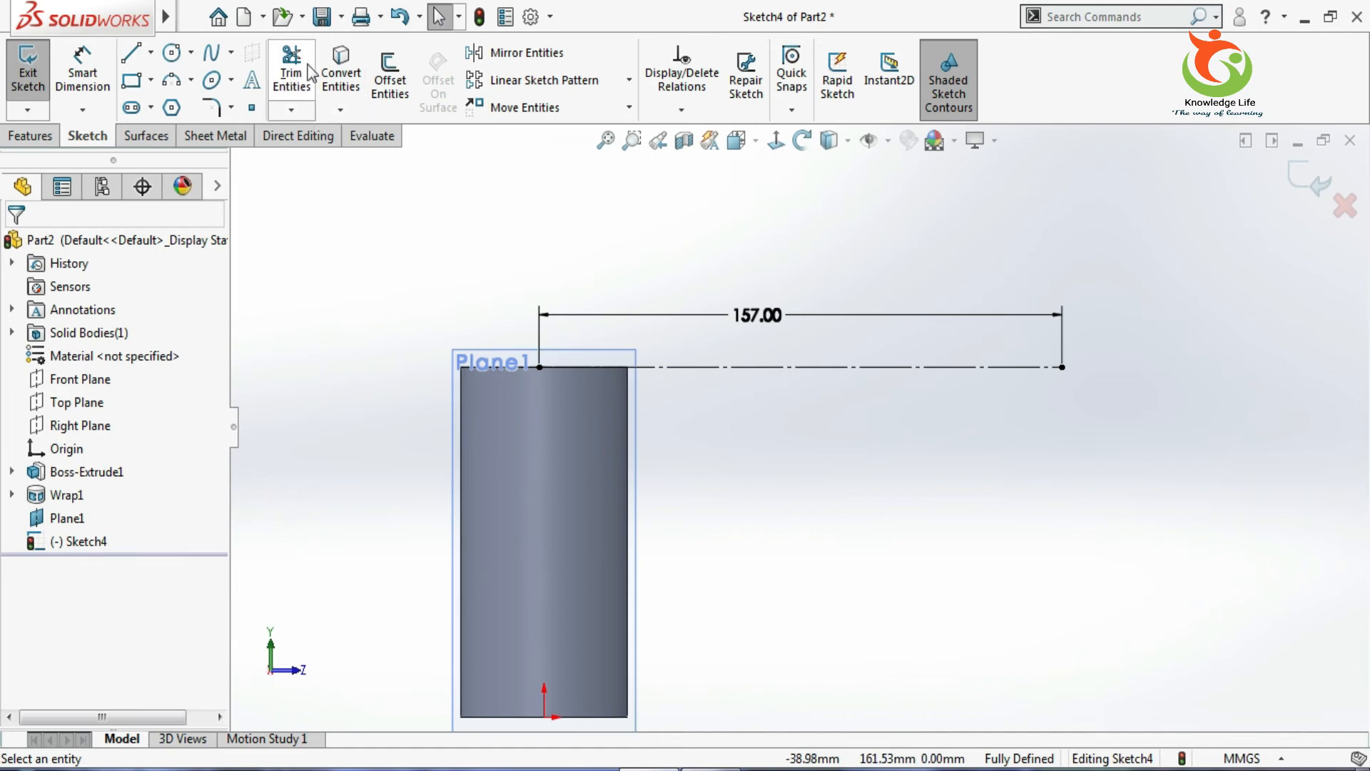
mouse_move(189, 53)
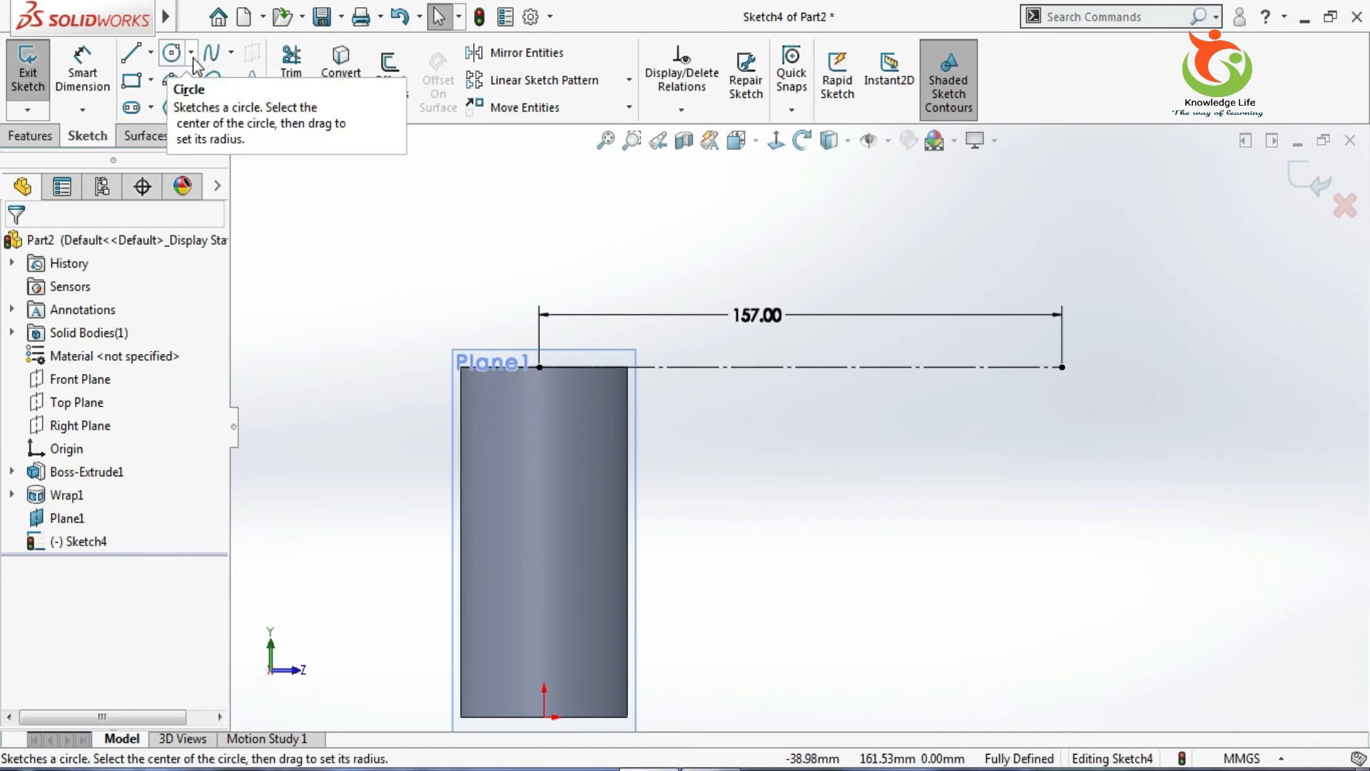
Draw a vertical straight slot and drag it onto the cylinder face.
click(150, 107)
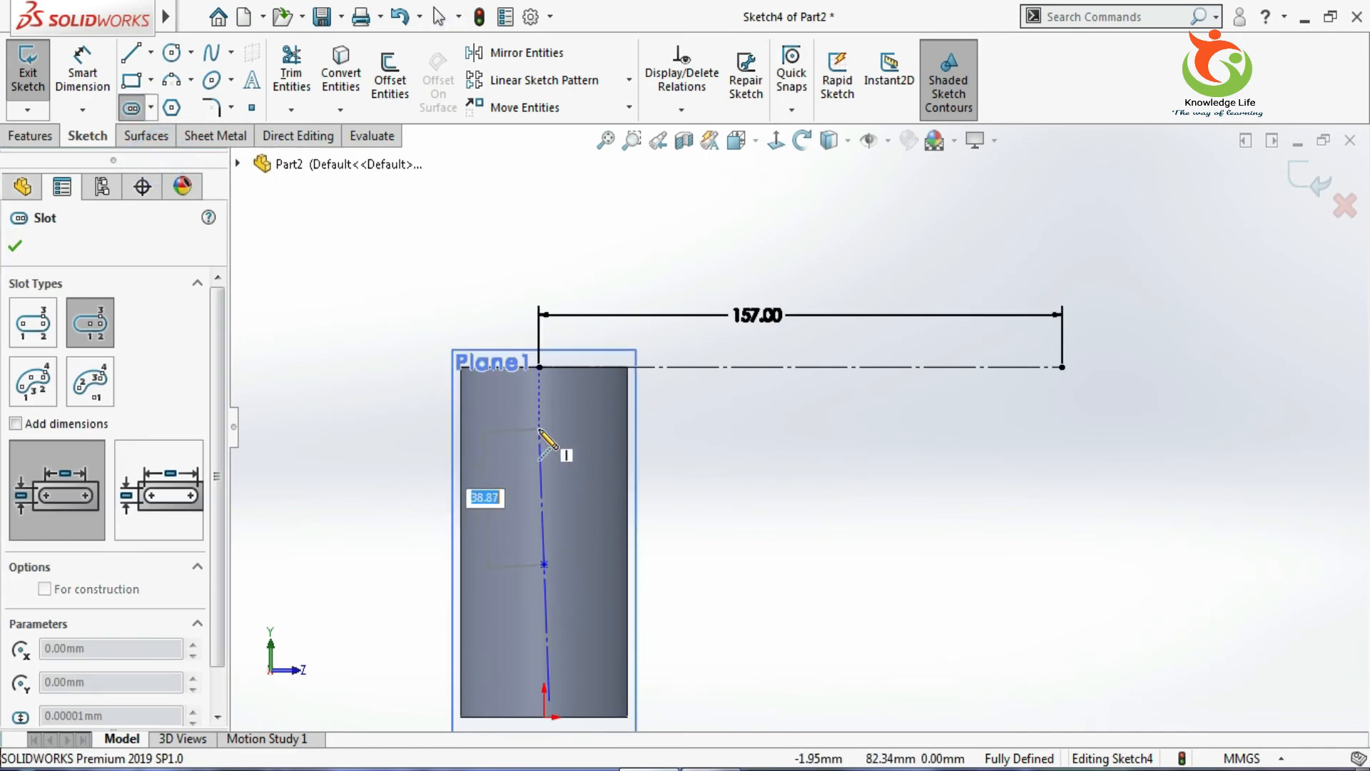
click(542, 413)
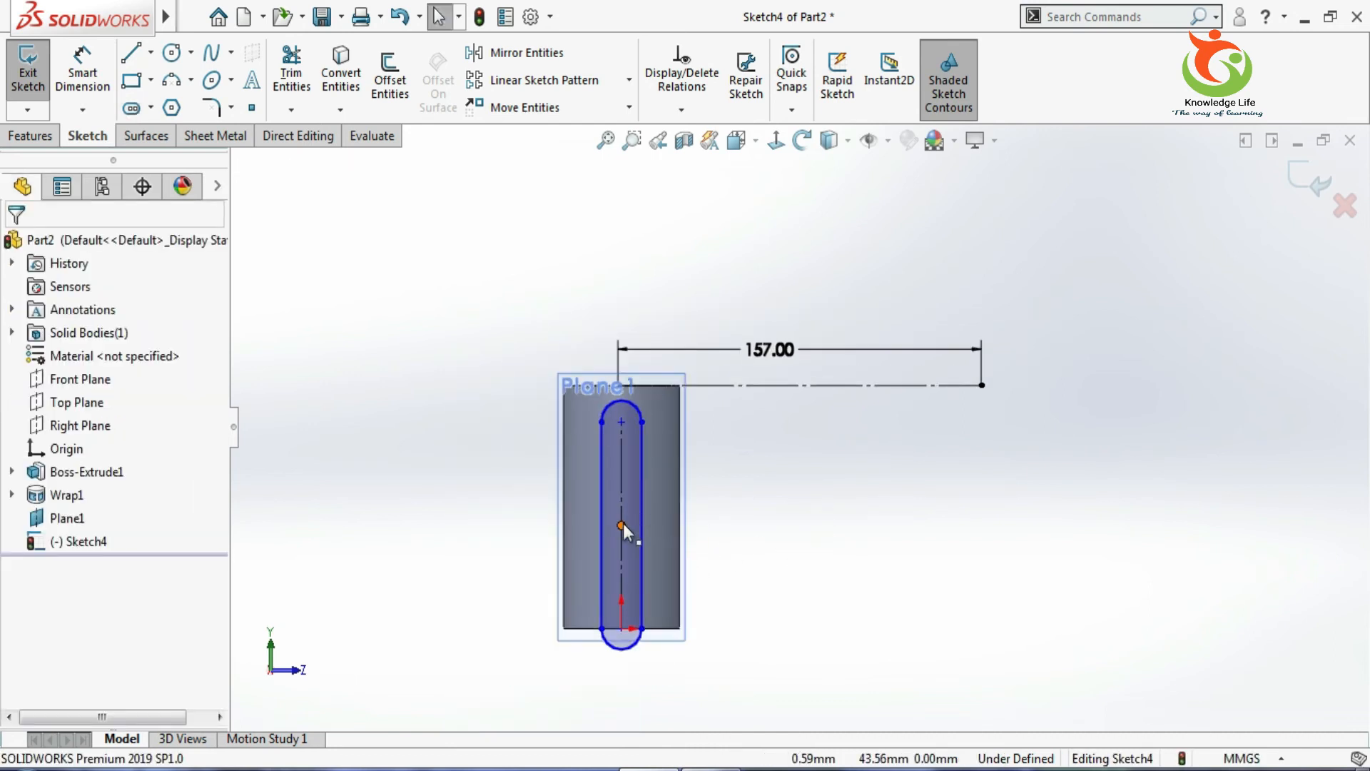
click(619, 526)
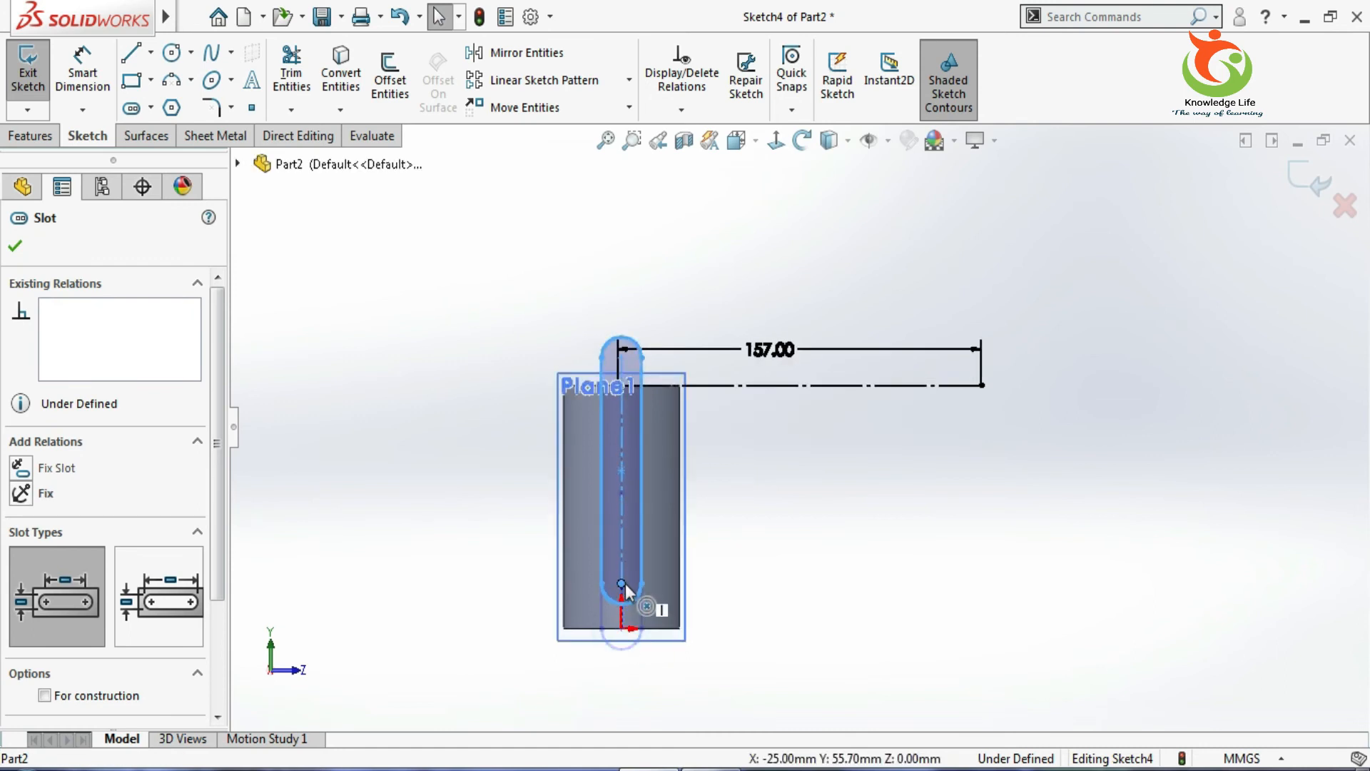
drag(623, 585, 621, 424)
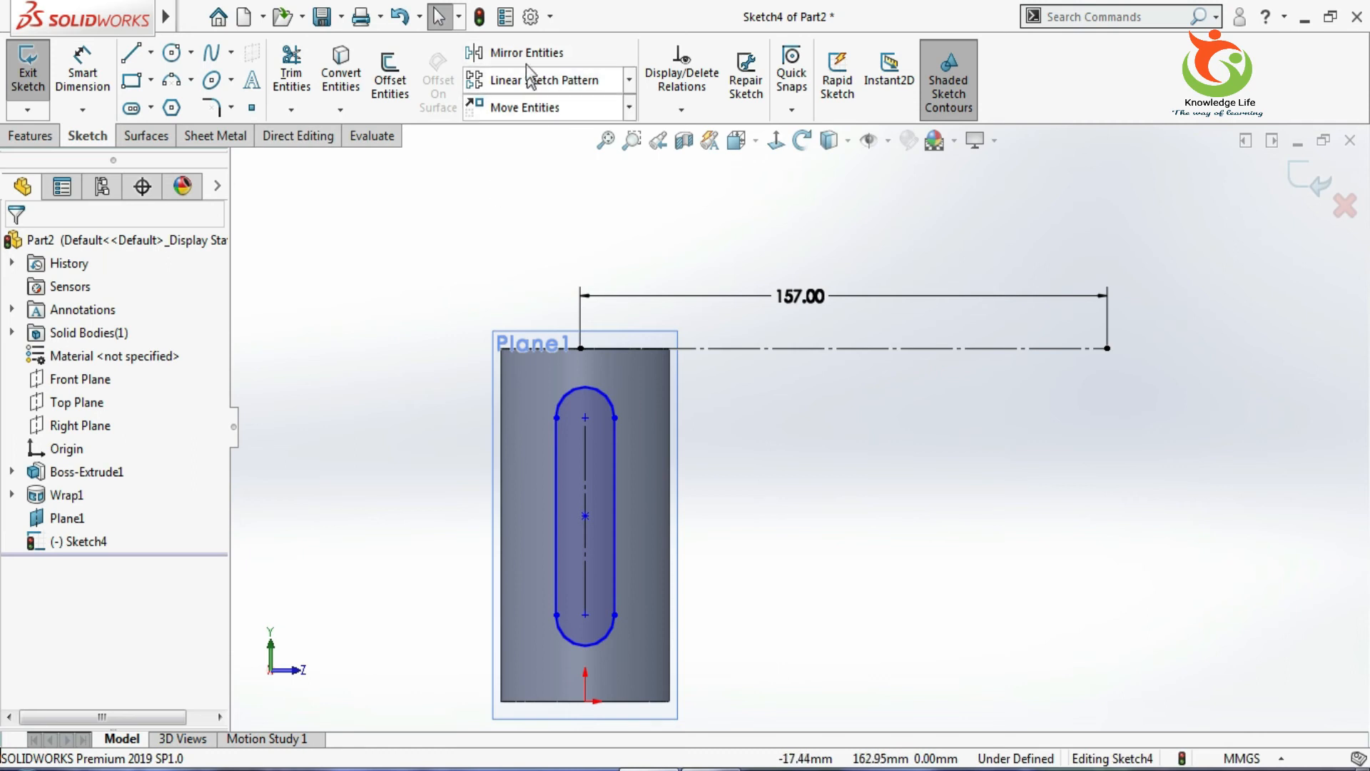
Pattern the slot into six instances 25 mm apart along the construction line, then close Sketch4.
click(543, 80)
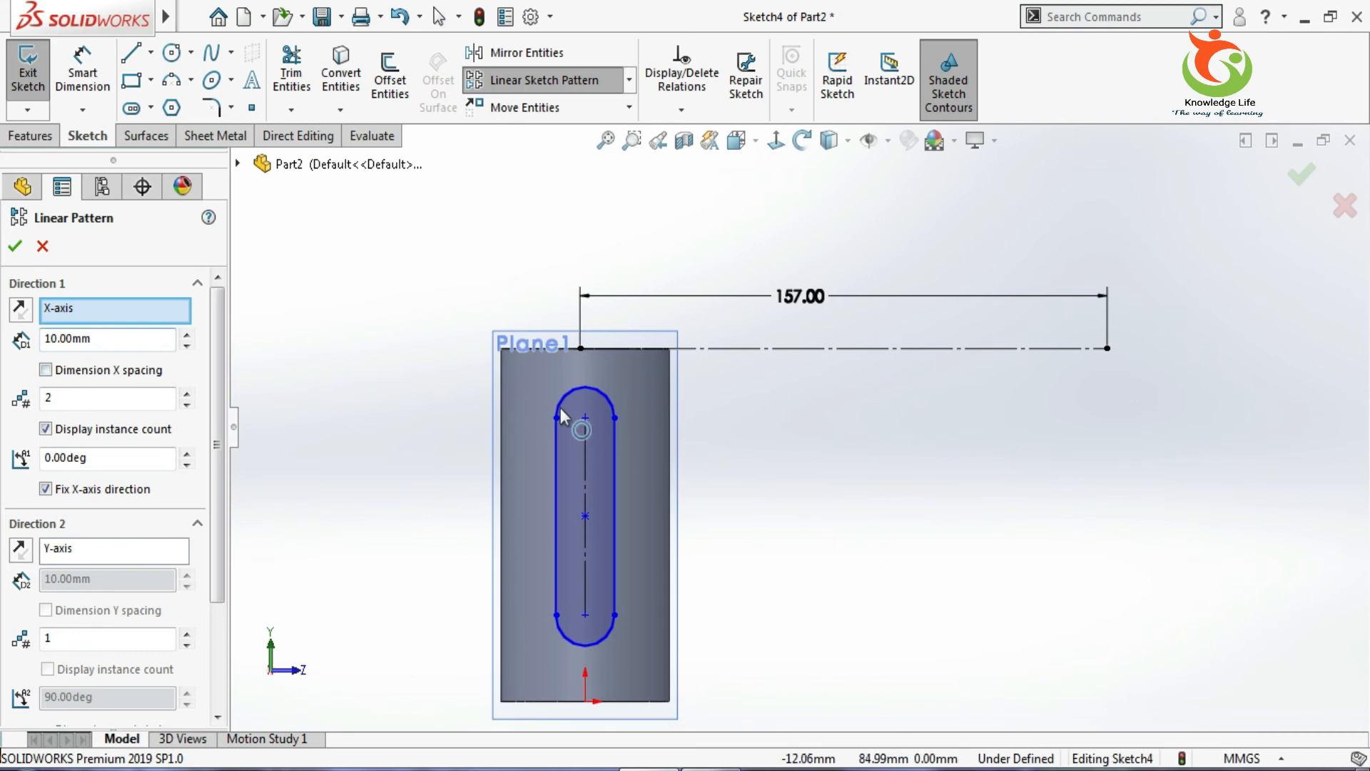
click(579, 424)
text(25)
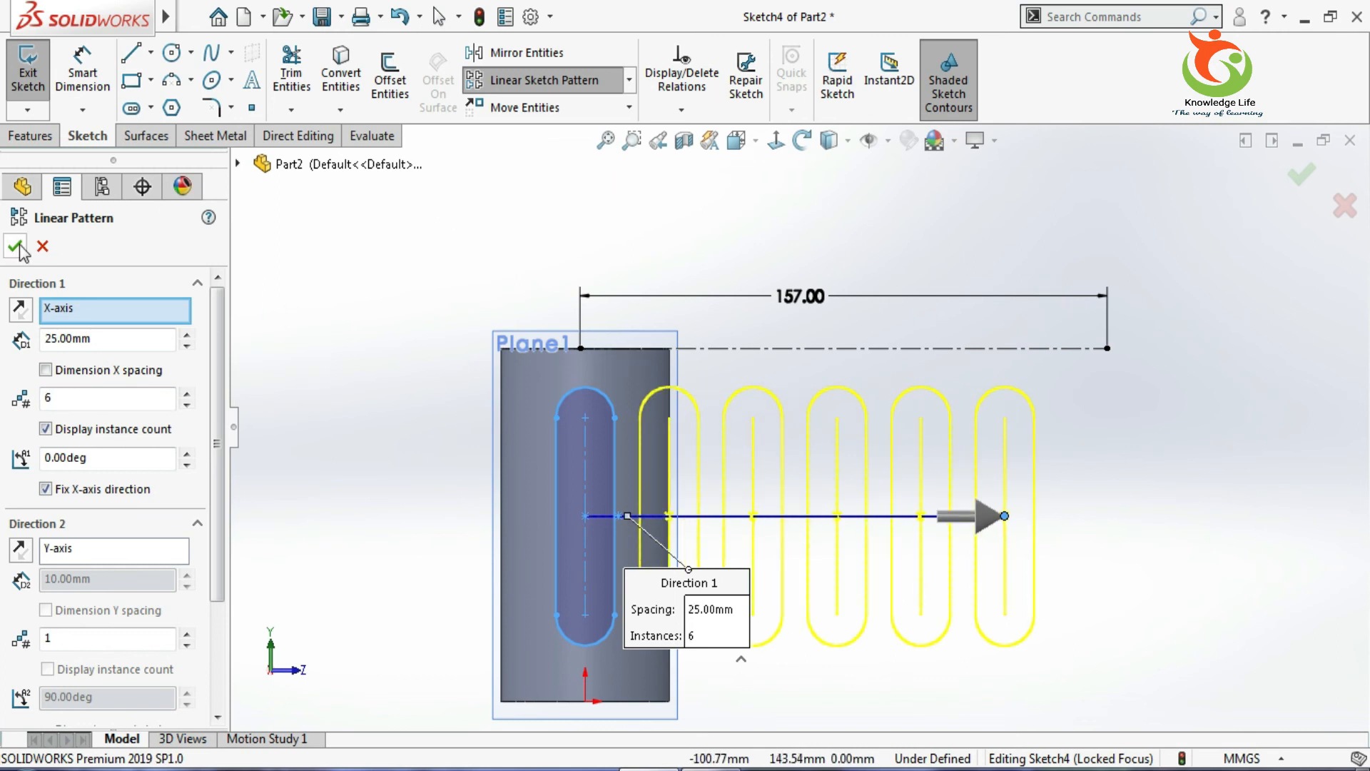
click(17, 247)
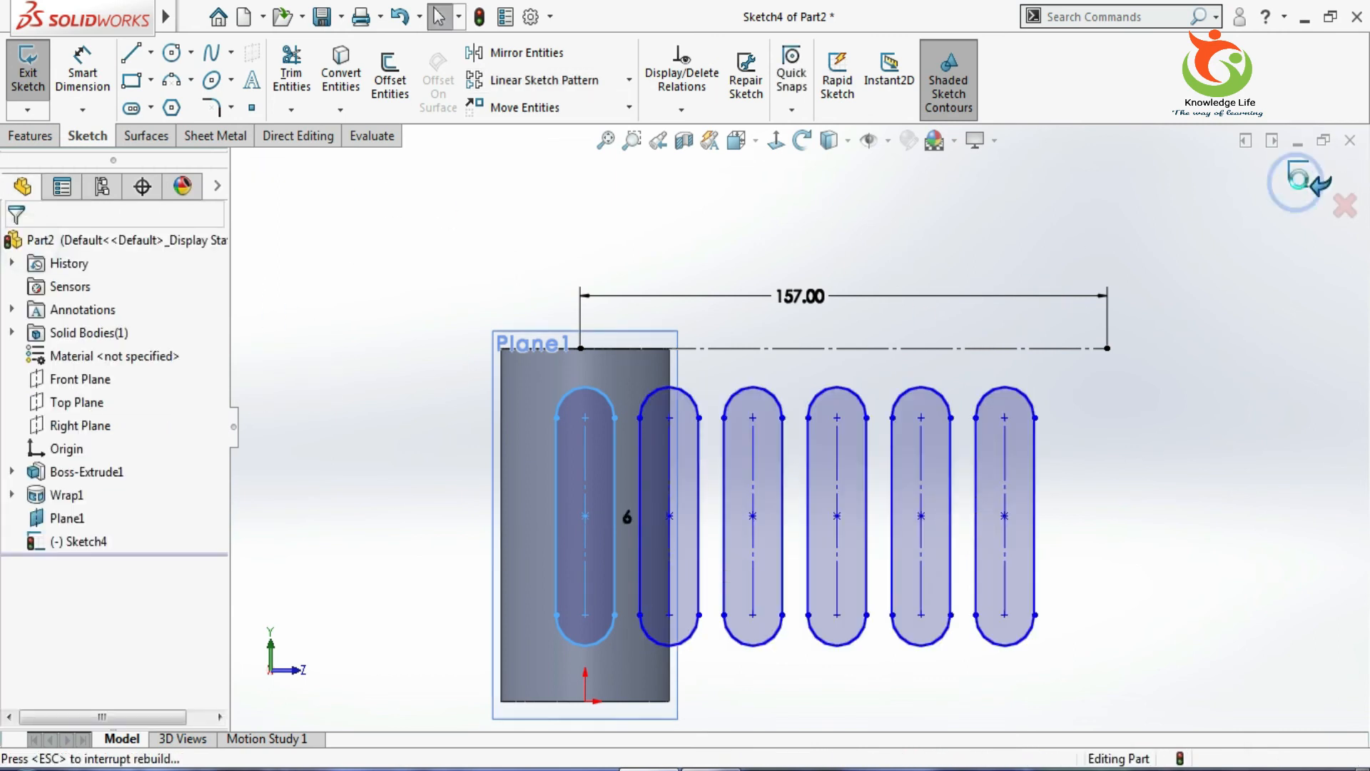
click(28, 67)
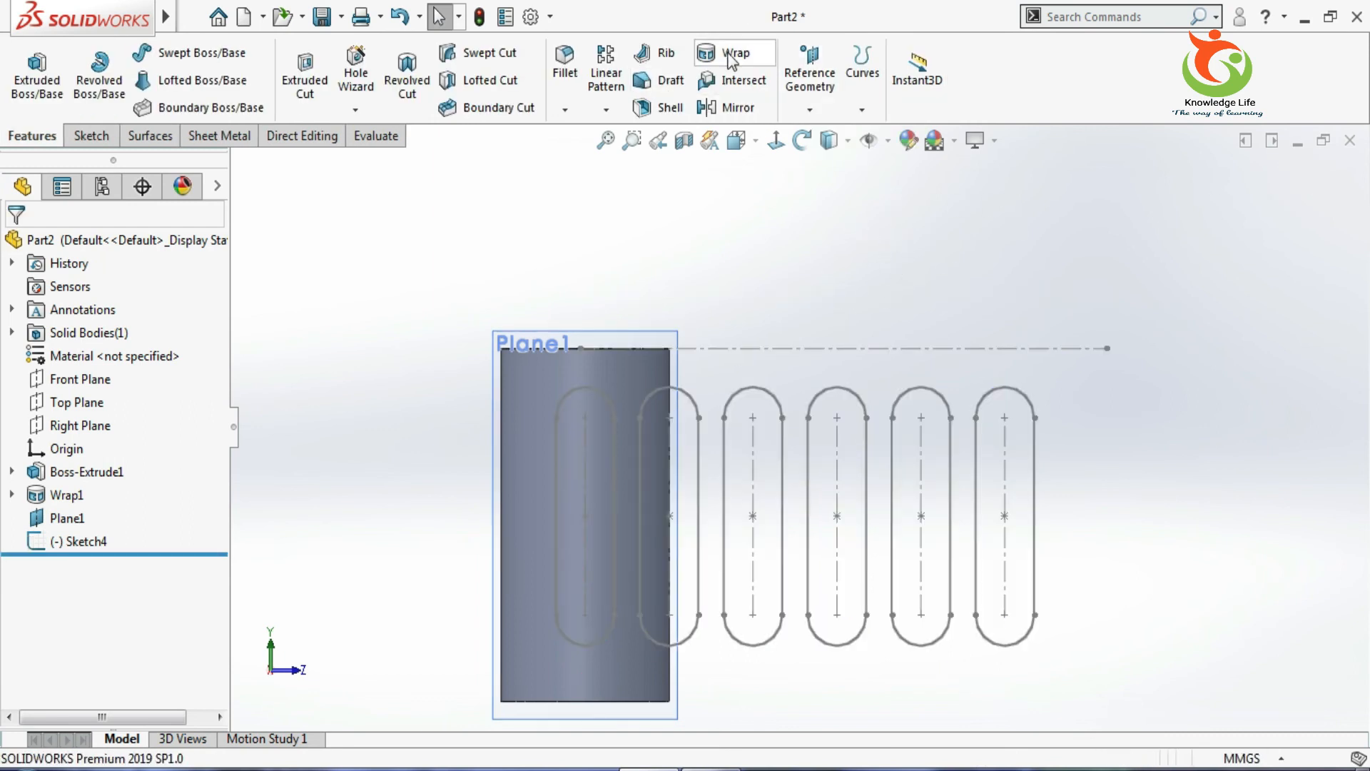
Wrap Sketch4's six slots onto the cylinder's curved side face as Wrap5.
click(727, 53)
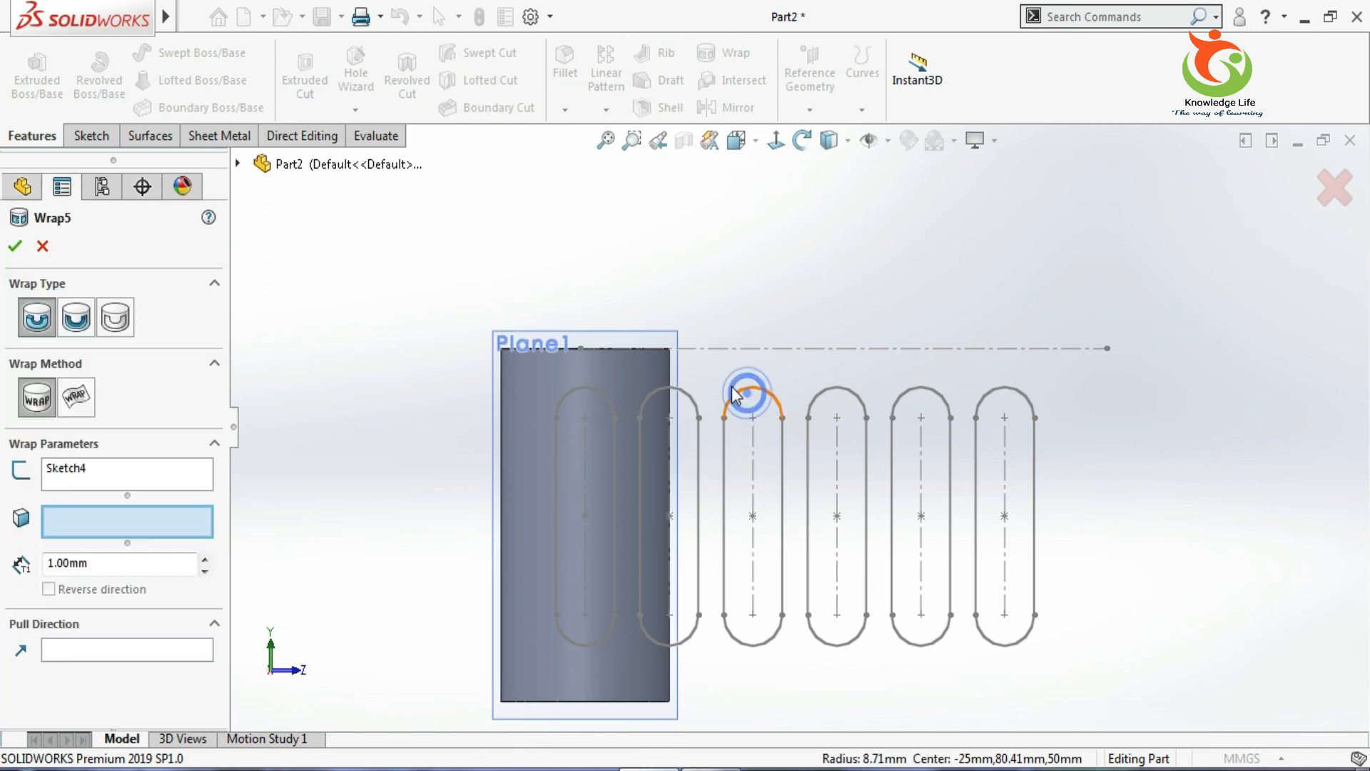
click(582, 527)
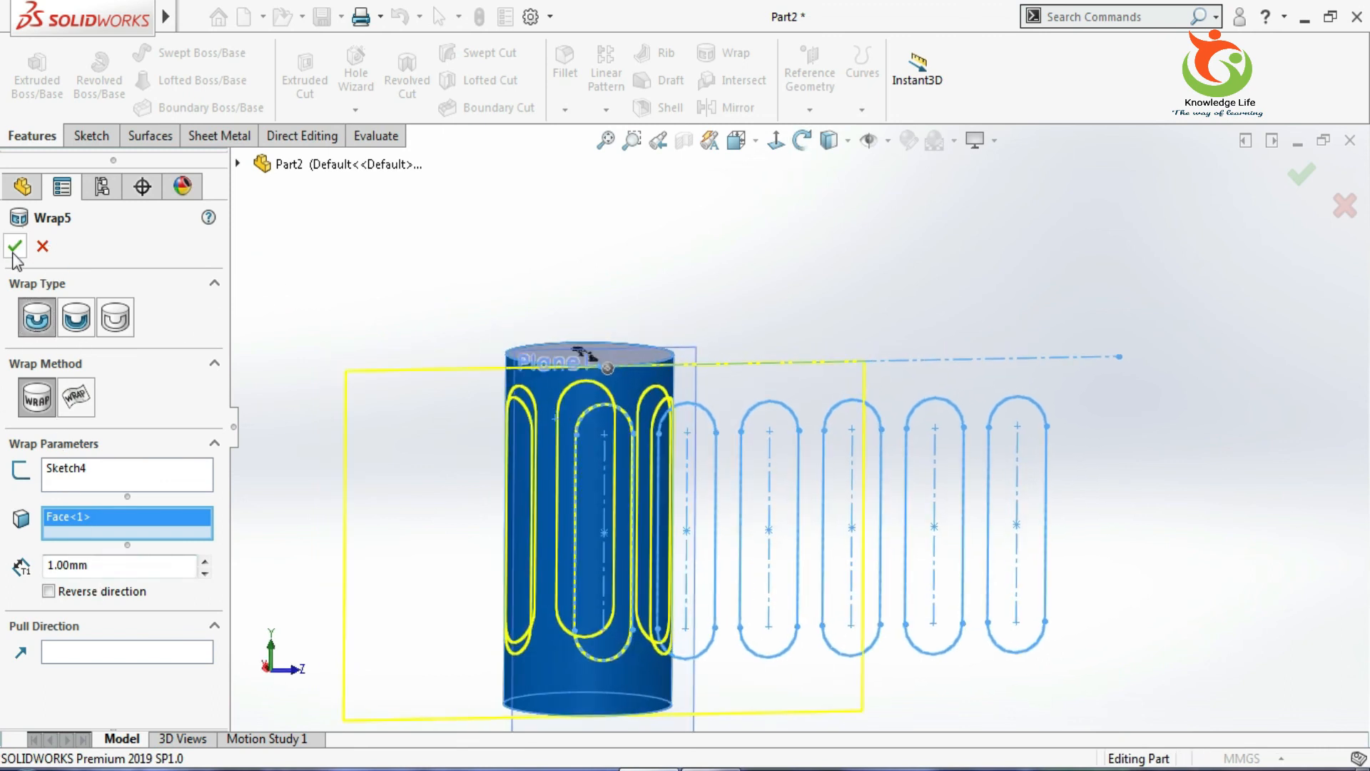
click(17, 248)
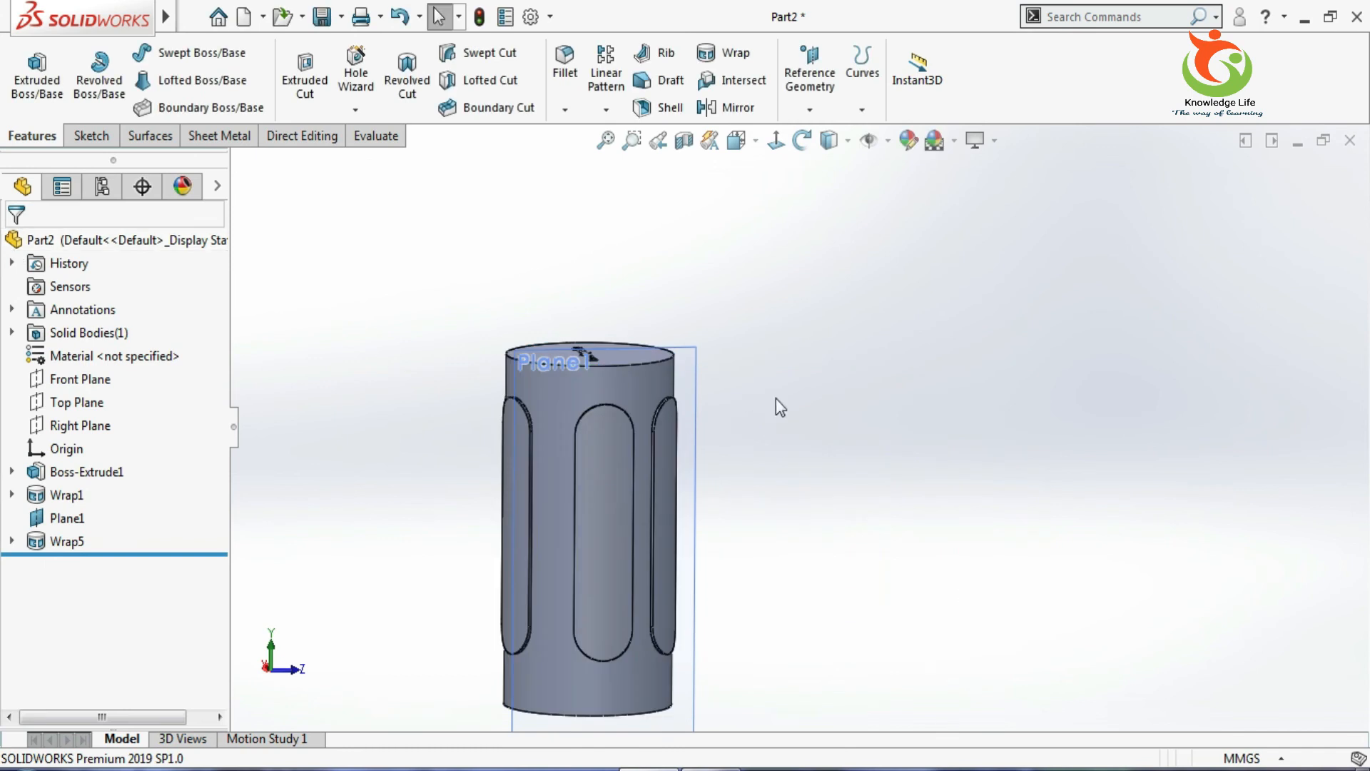